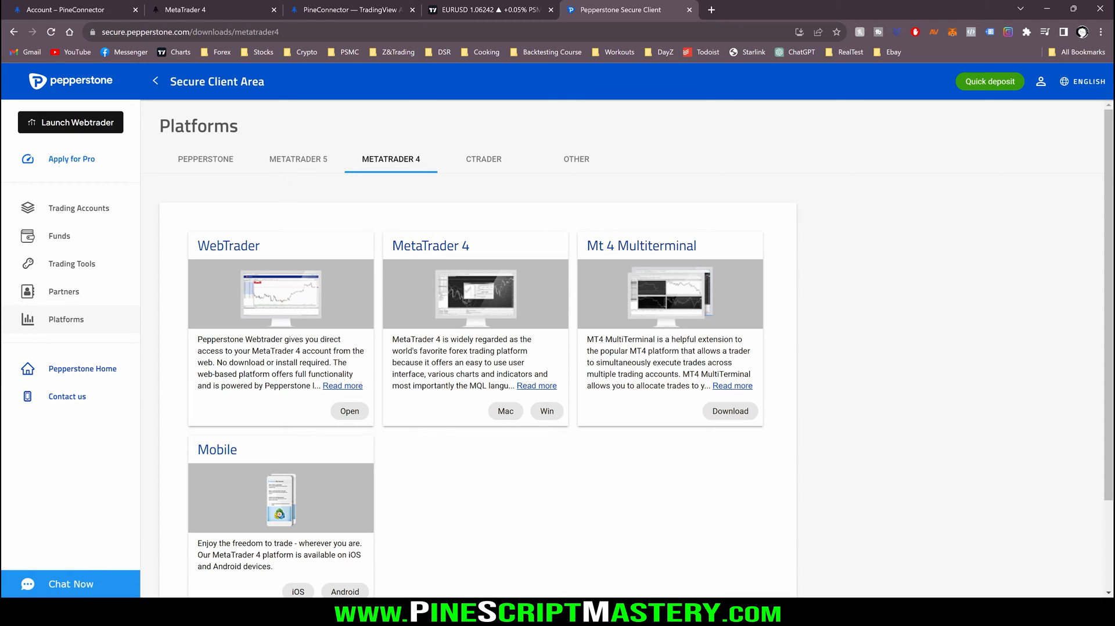
pyautogui.moveTo(298, 158)
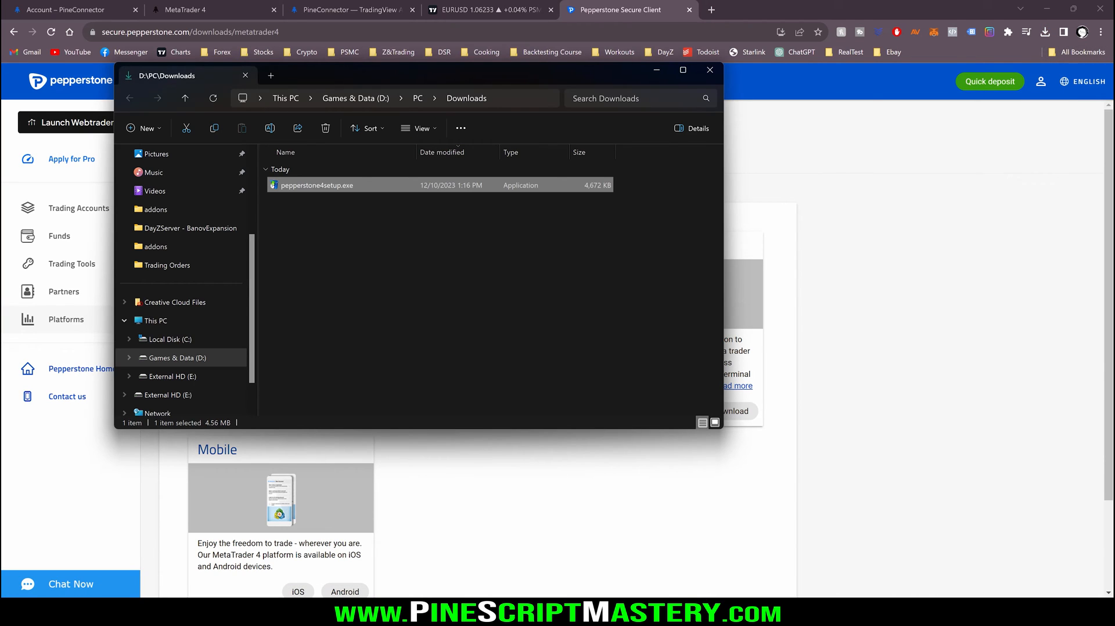
# Run pepperstone4setup.exe from Downloads and let the MetaTrader 4 setup finish
pyautogui.doubleClick(317, 185)
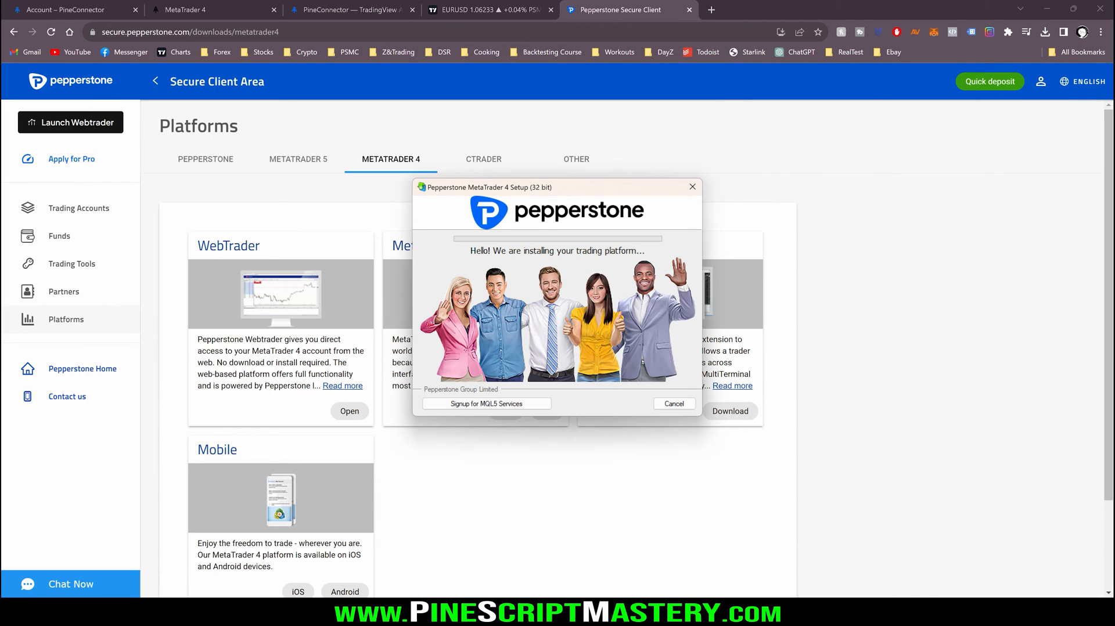
pyautogui.click(486, 404)
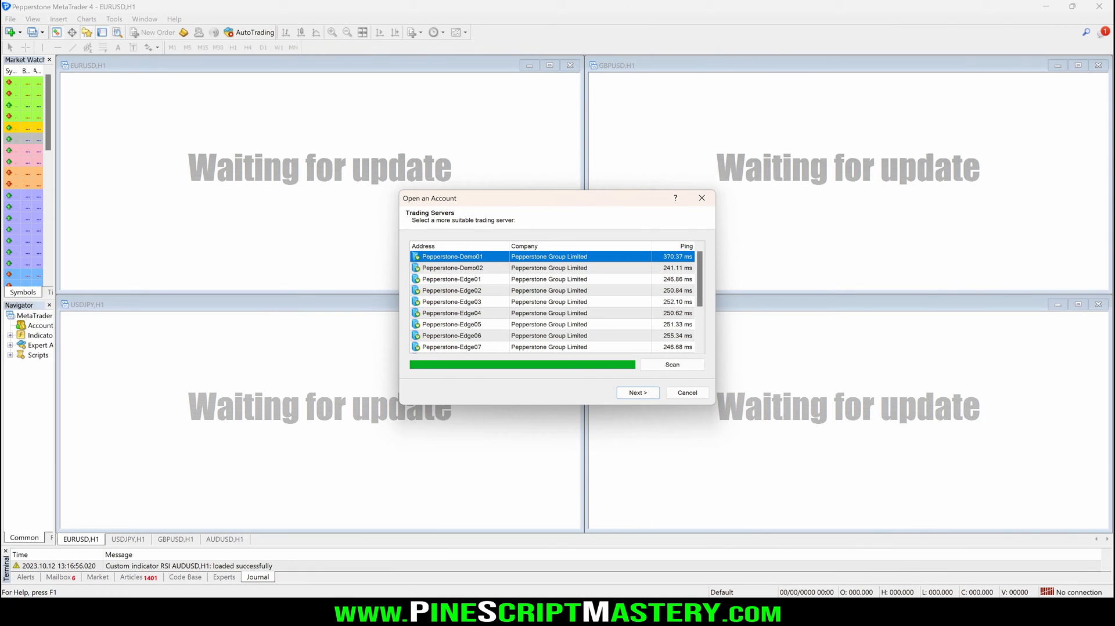
pyautogui.click(637, 393)
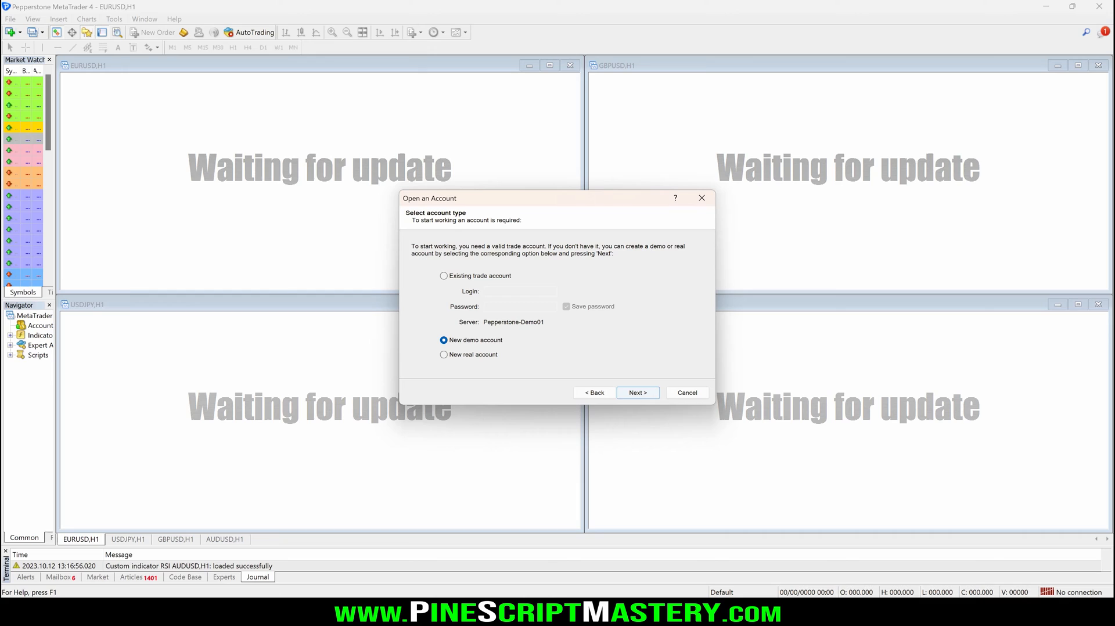
pyautogui.click(443, 276)
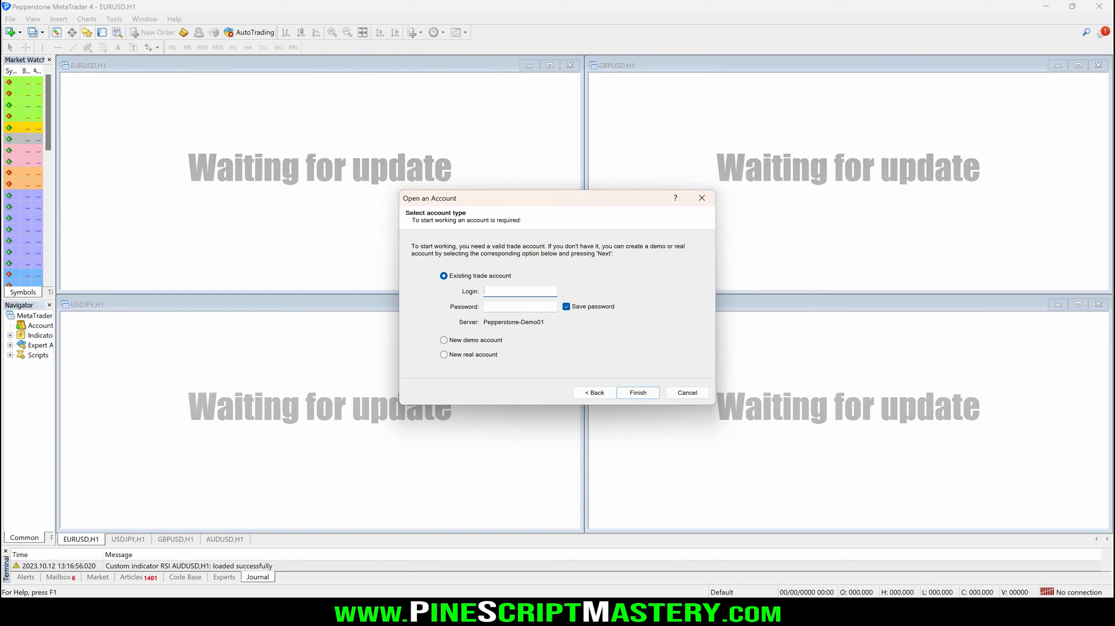
pyautogui.write('14666677')
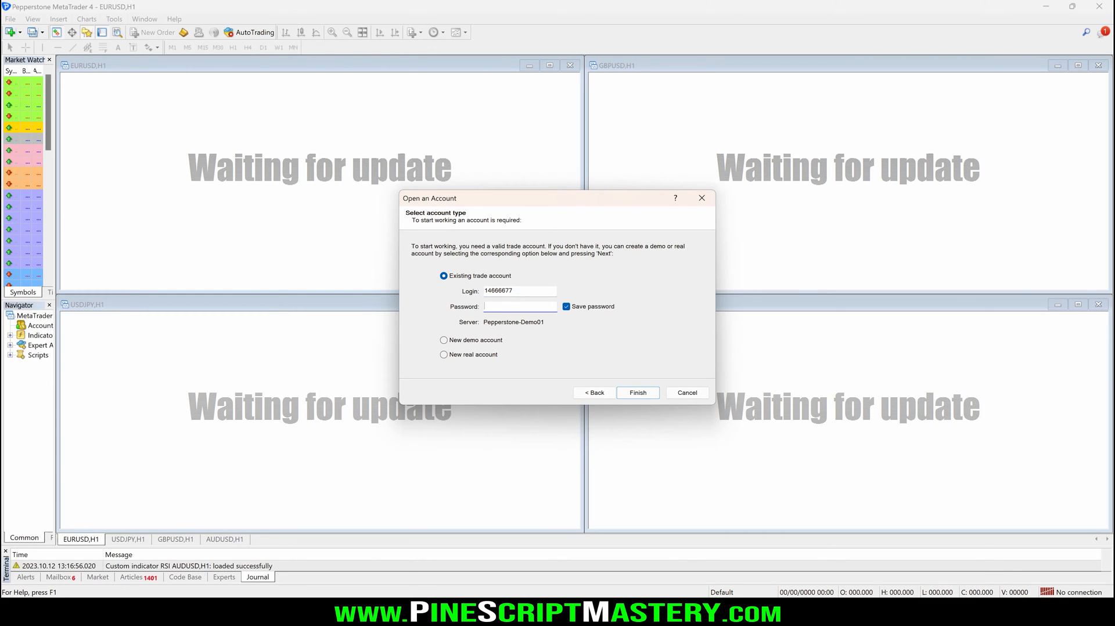
pyautogui.tripleClick(520, 291)
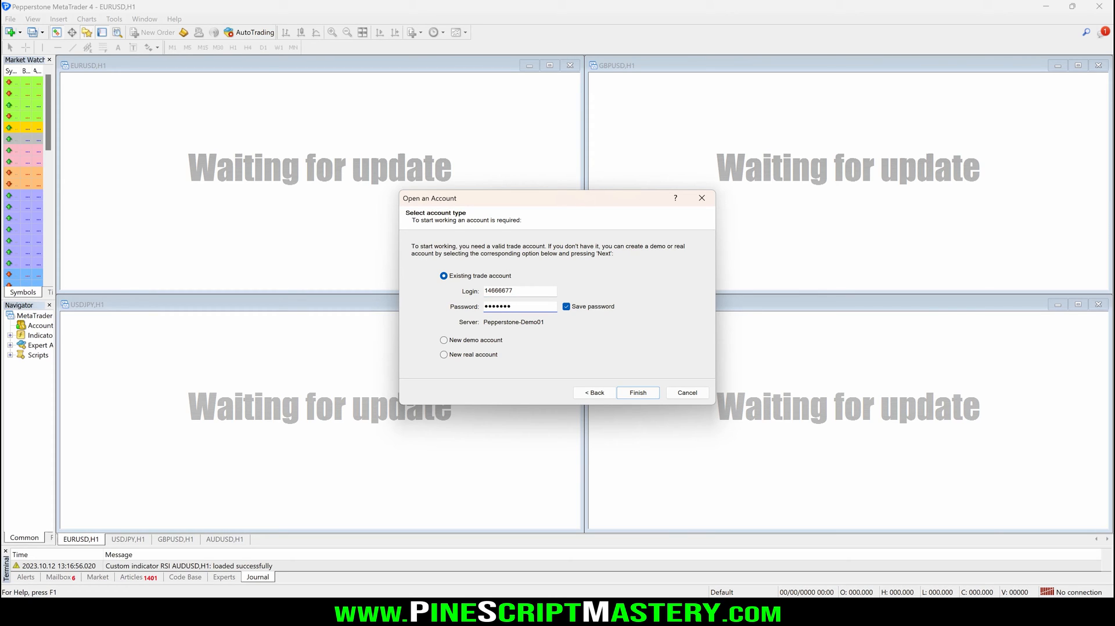
pyautogui.click(638, 393)
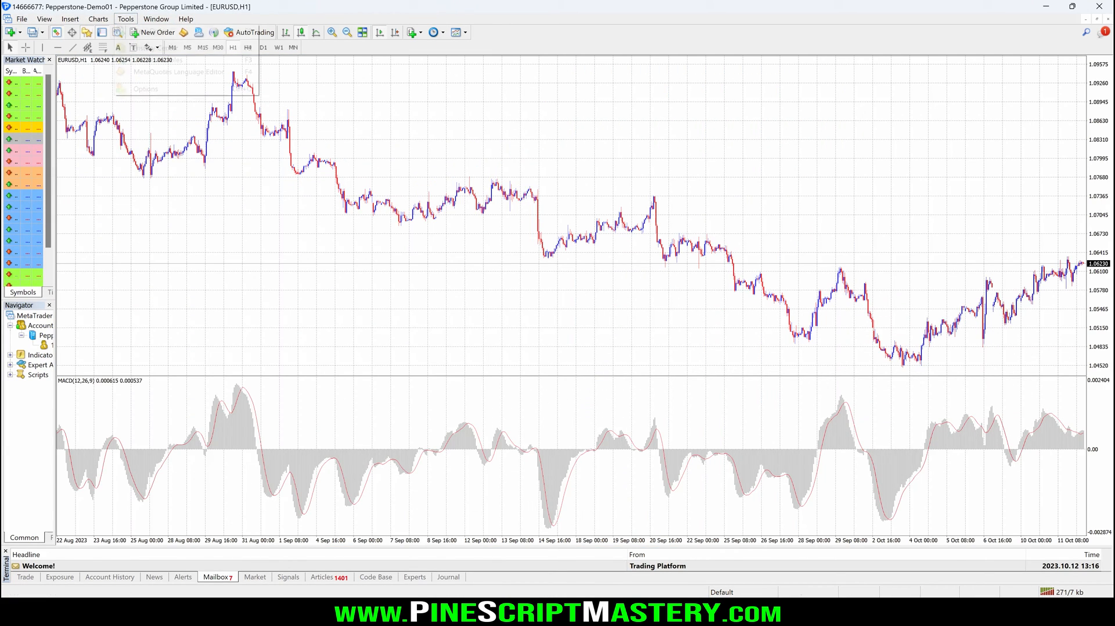
# Open Tools > Options and view the Events and Expert Advisors pages
pyautogui.click(126, 35)
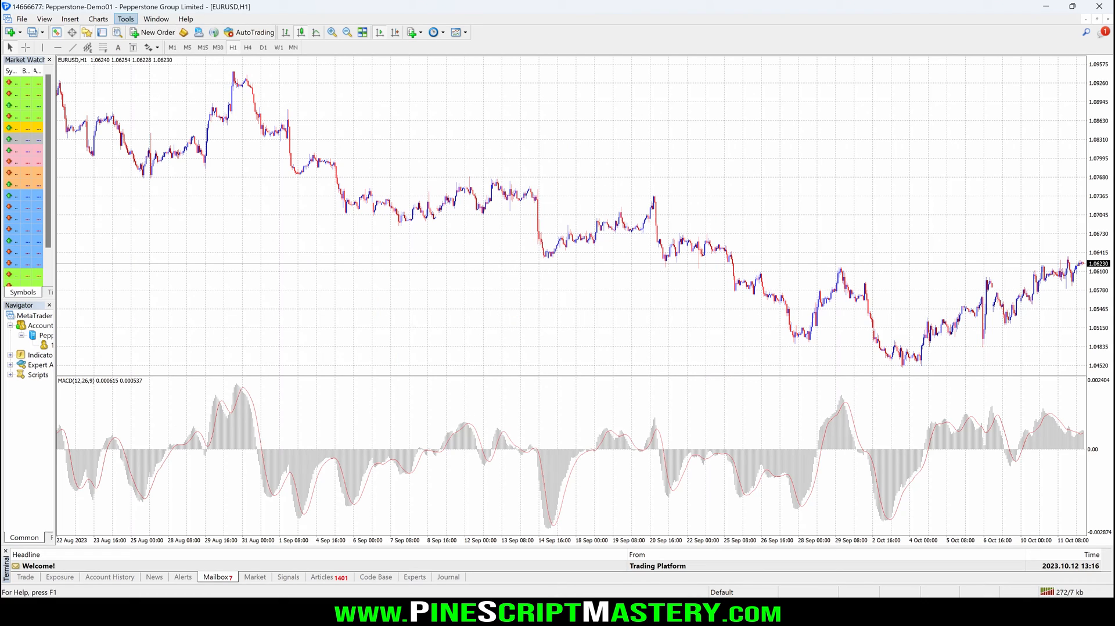
pyautogui.click(120, 34)
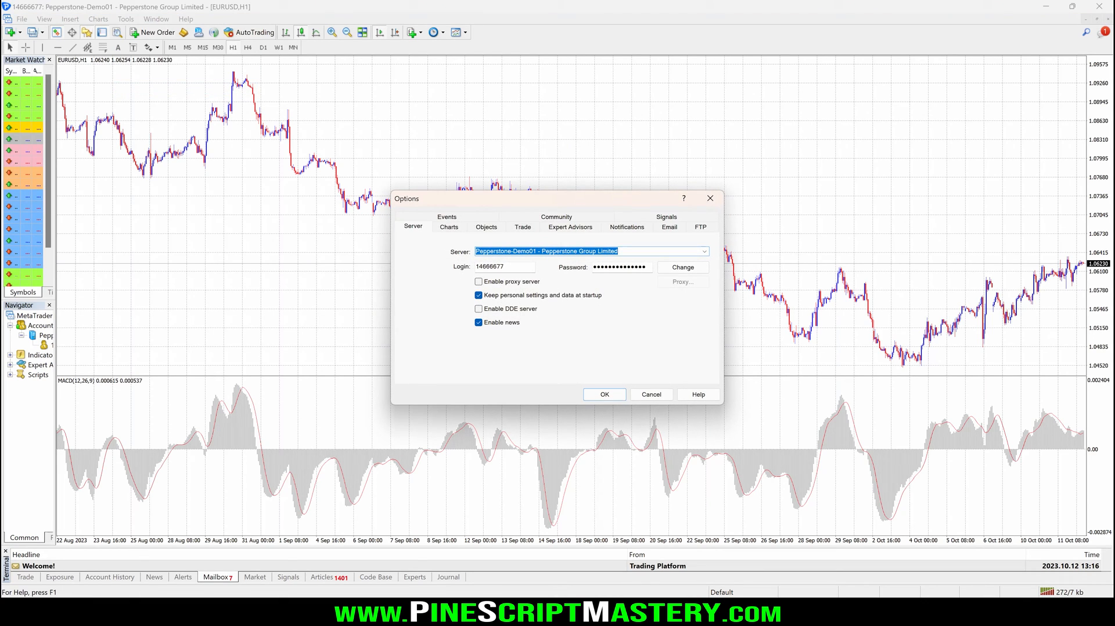
pyautogui.click(446, 216)
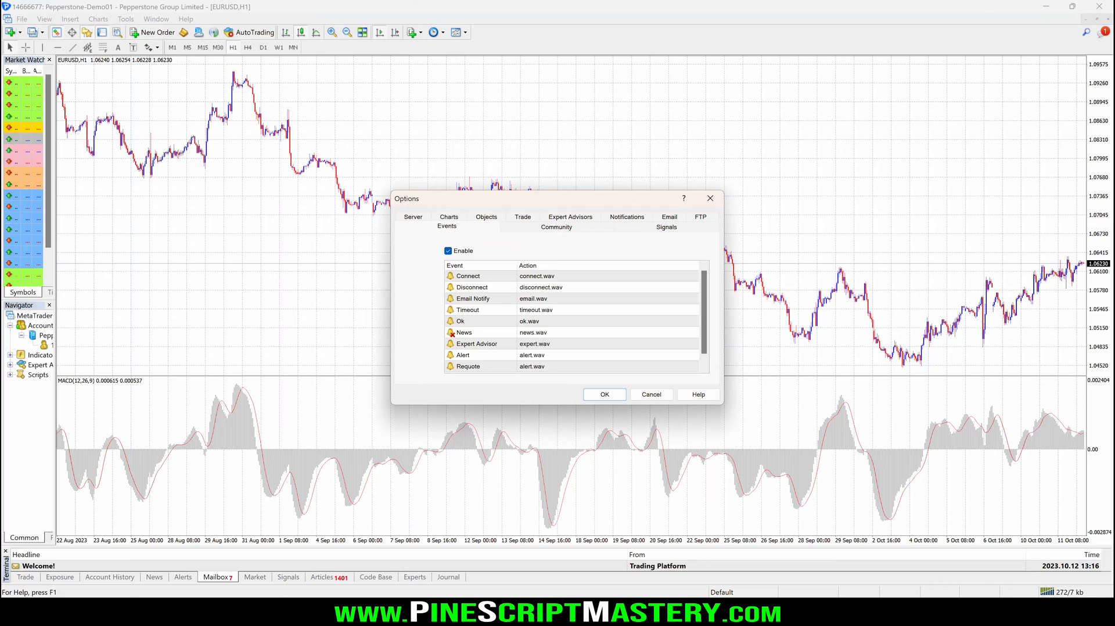
pyautogui.click(604, 395)
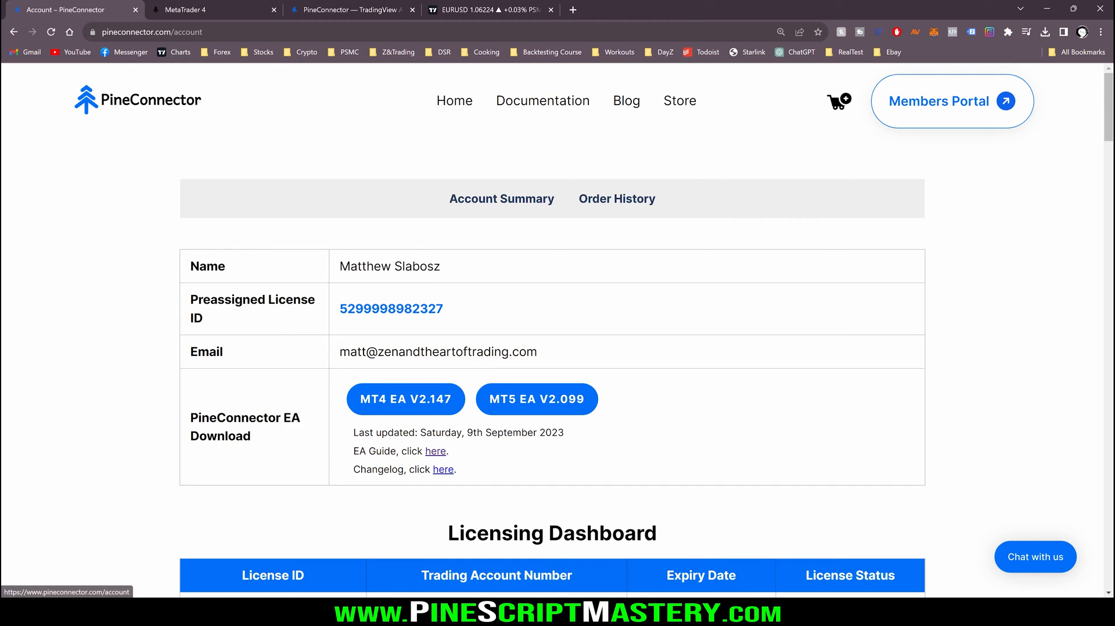
# Set the active PineConnector license's account number to the MT4 login and save
pyautogui.scroll(-3)
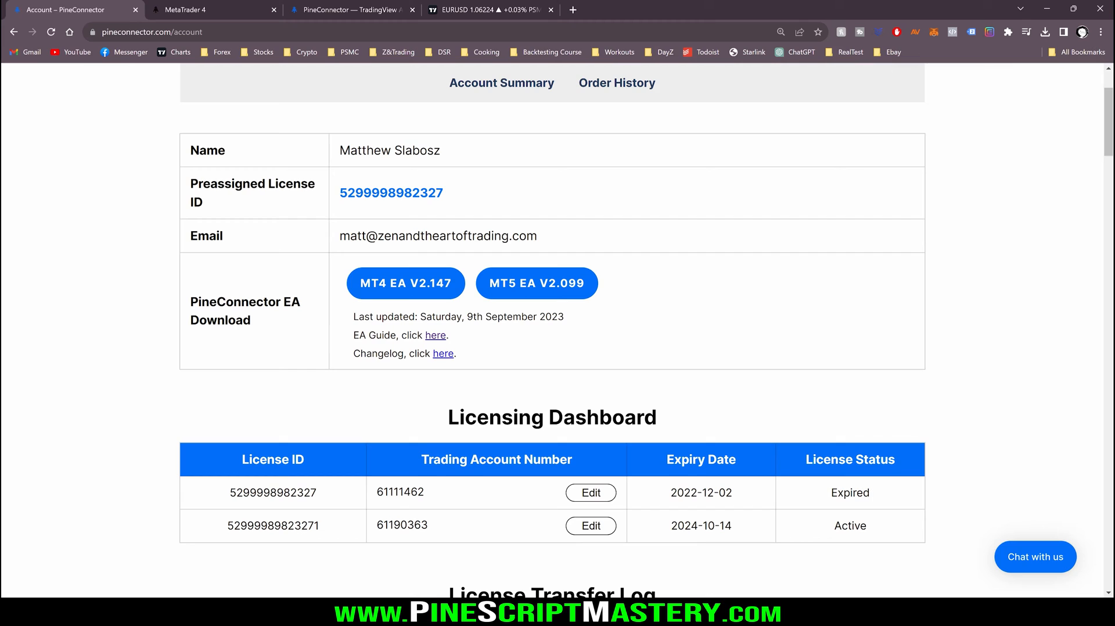
pyautogui.click(590, 526)
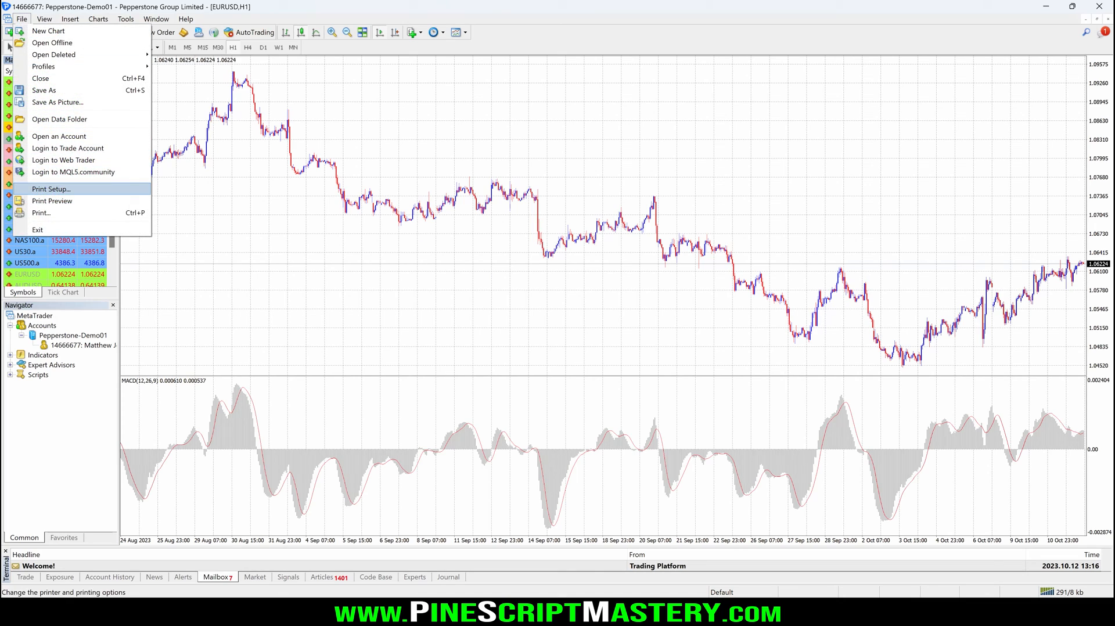
pyautogui.click(68, 148)
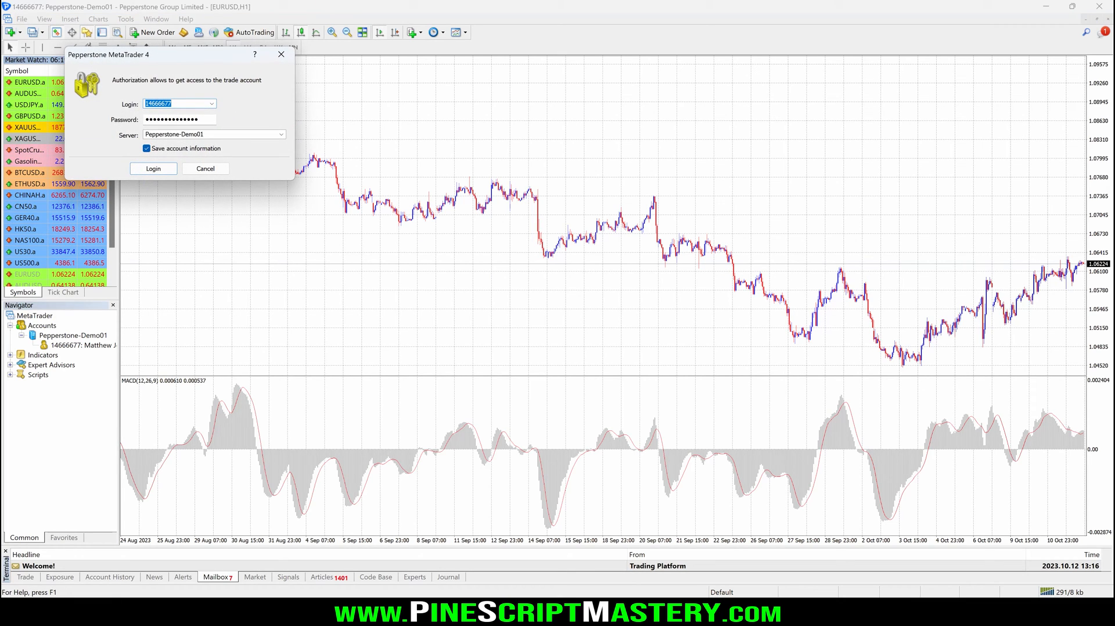
pyautogui.click(153, 168)
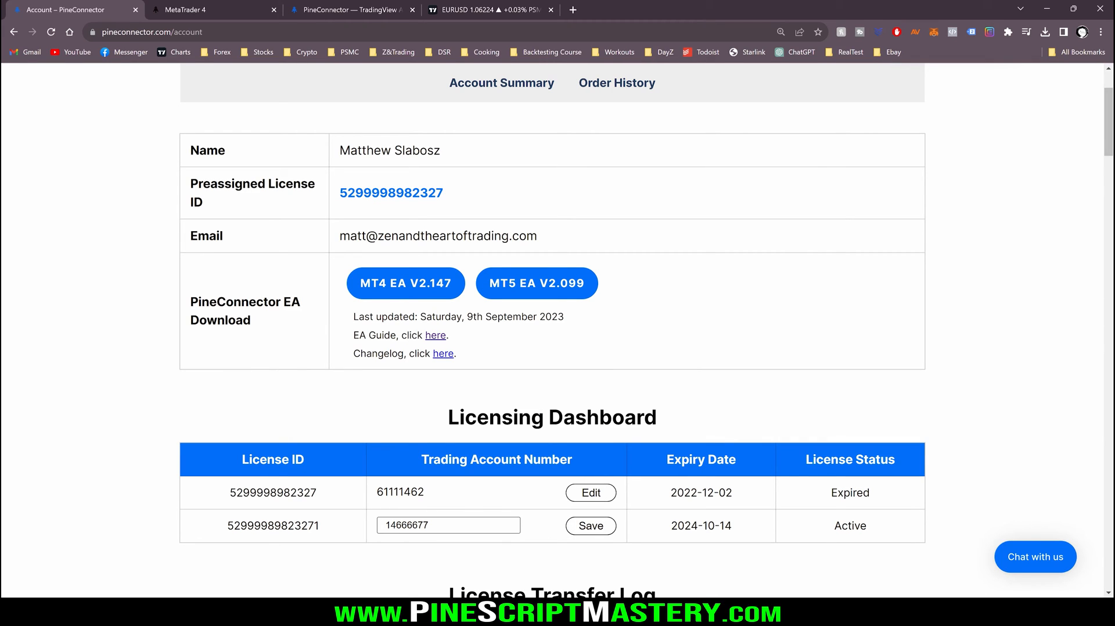
pyautogui.click(591, 525)
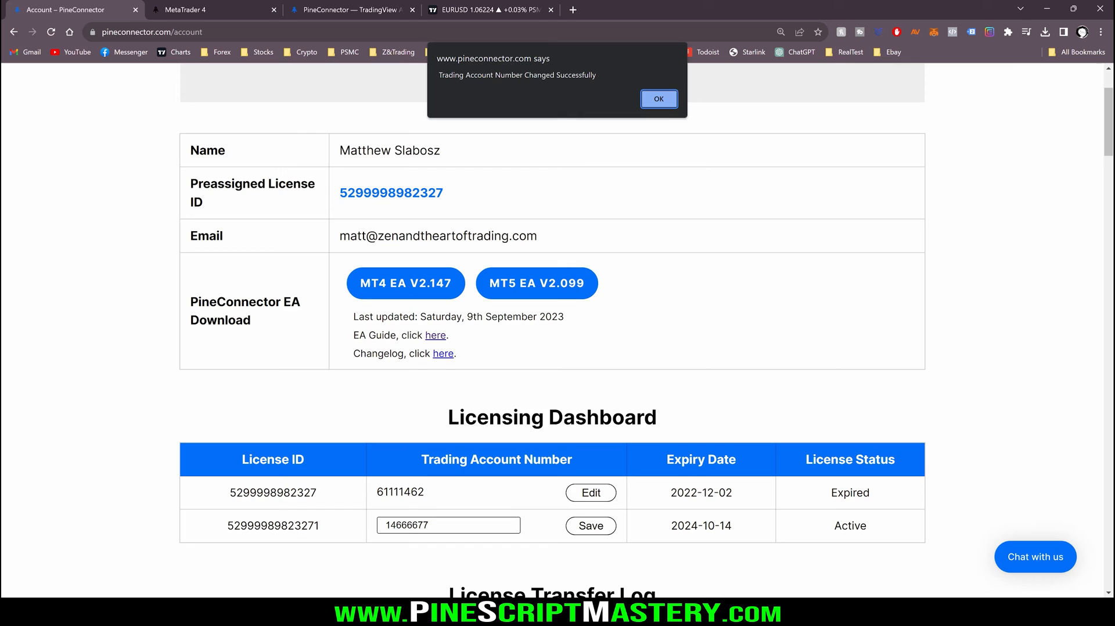
pyautogui.click(658, 98)
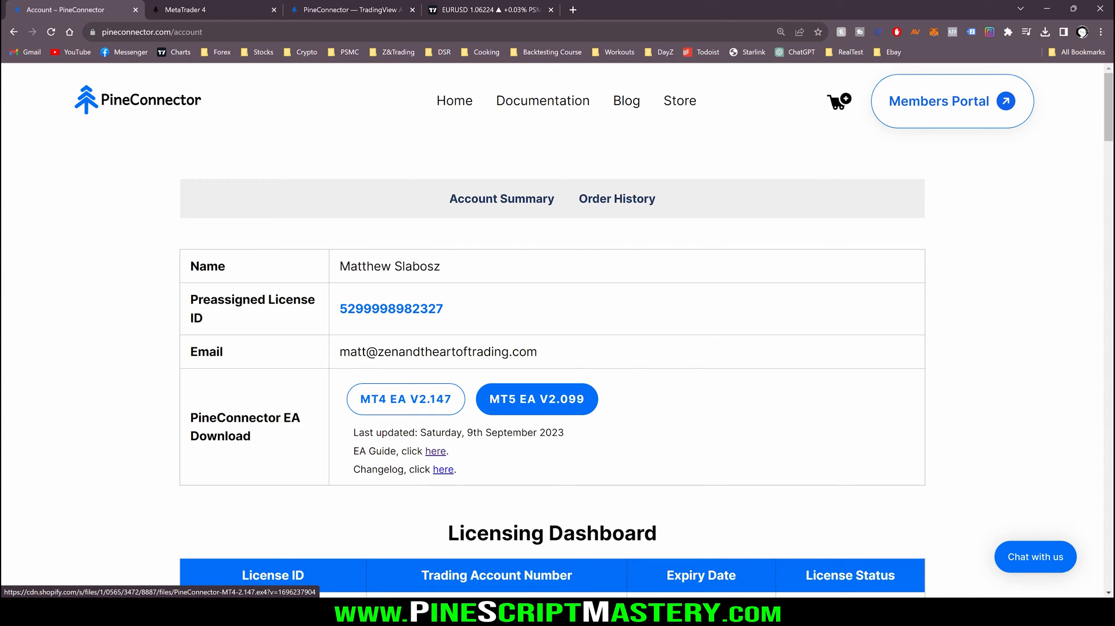
# Download MT4 EA V2.147 and copy the .ex4 into MQL4\Experts
pyautogui.click(406, 399)
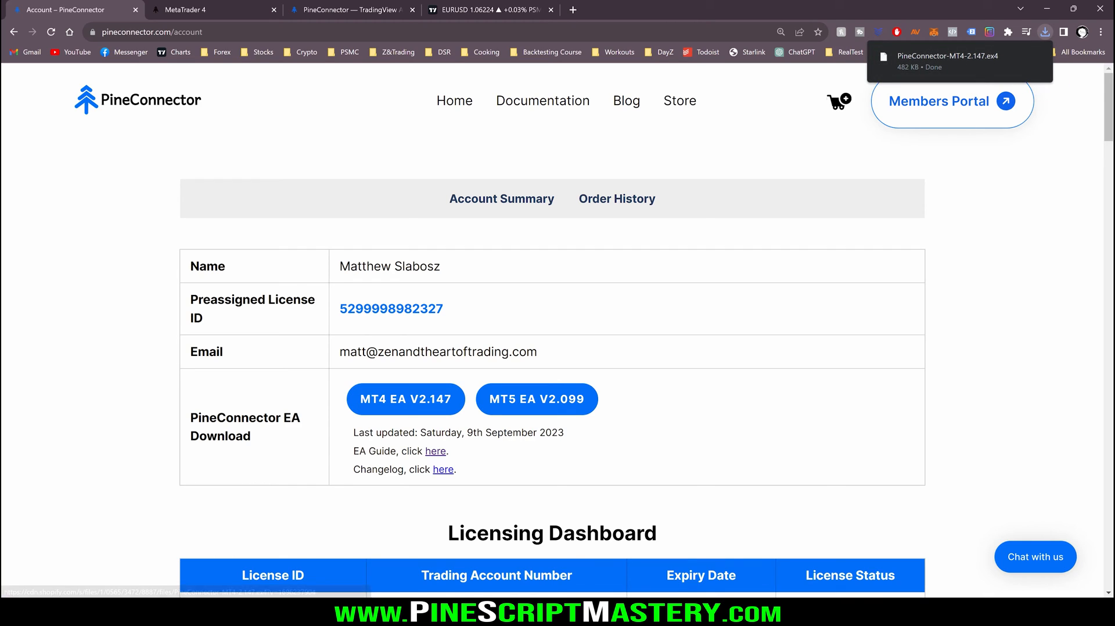
pyautogui.click(954, 57)
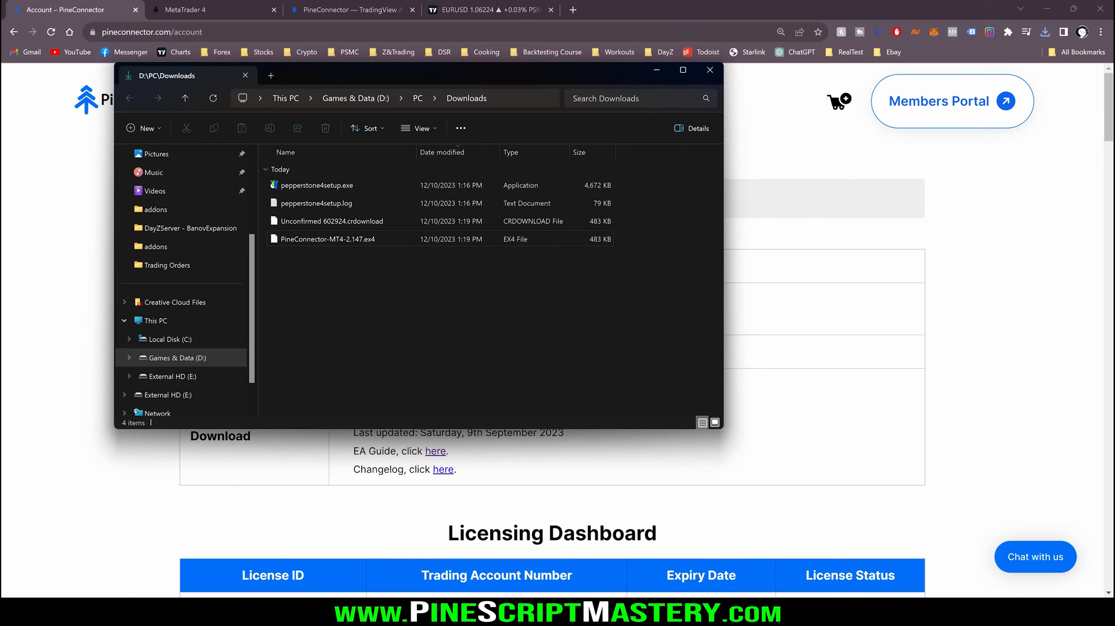
pyautogui.rightClick(327, 239)
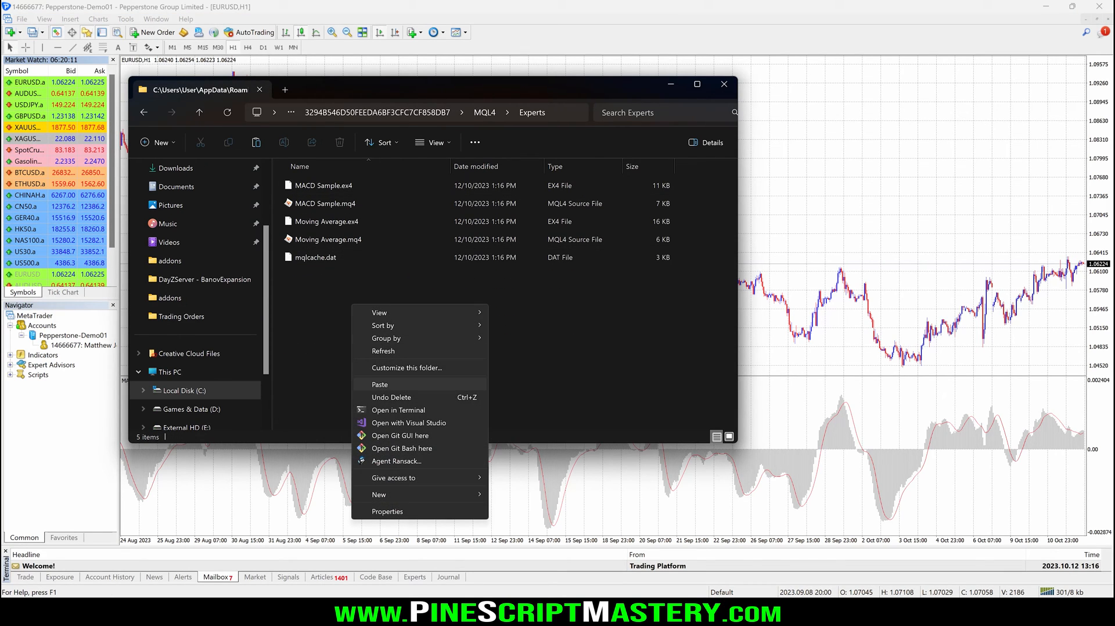
pyautogui.click(380, 384)
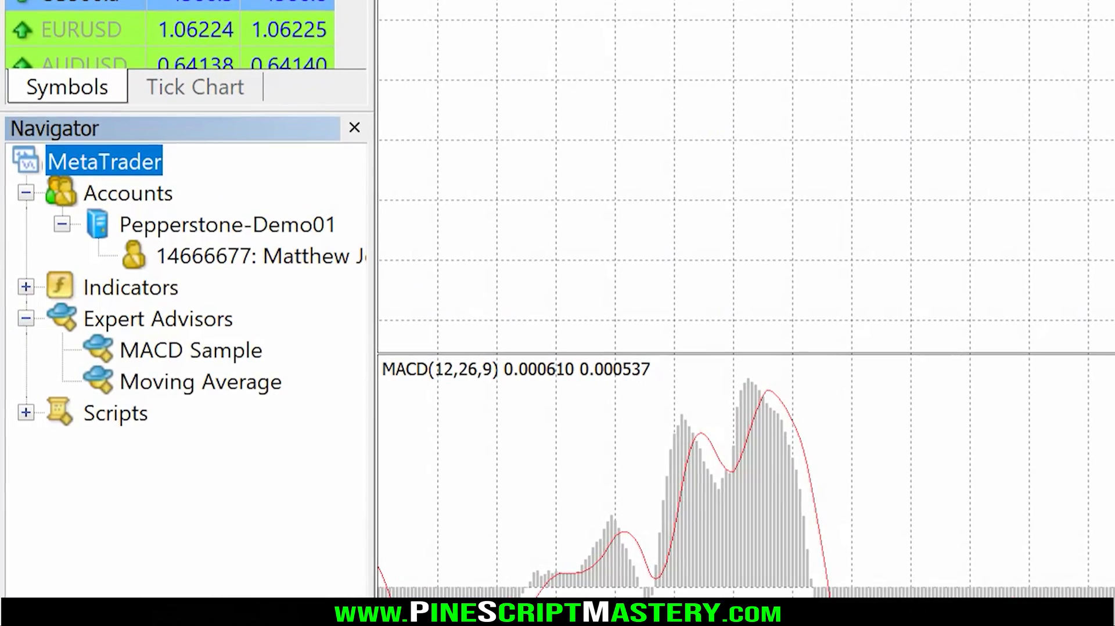
# Refresh the Expert Advisors list and allow automated trading under Tools > Options
pyautogui.rightClick(154, 319)
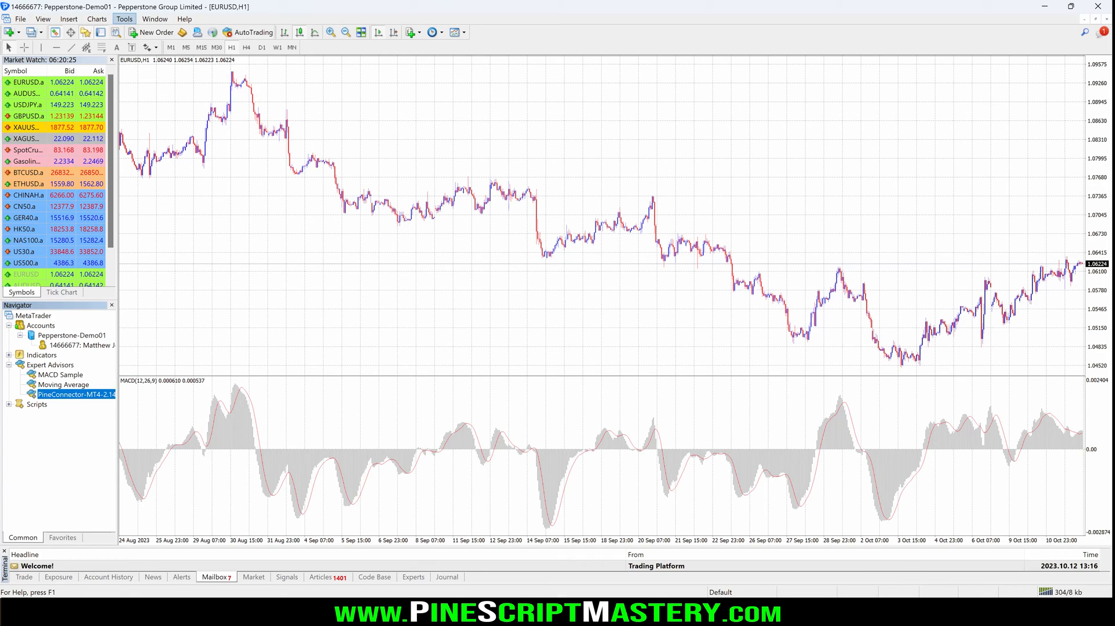
pyautogui.click(124, 19)
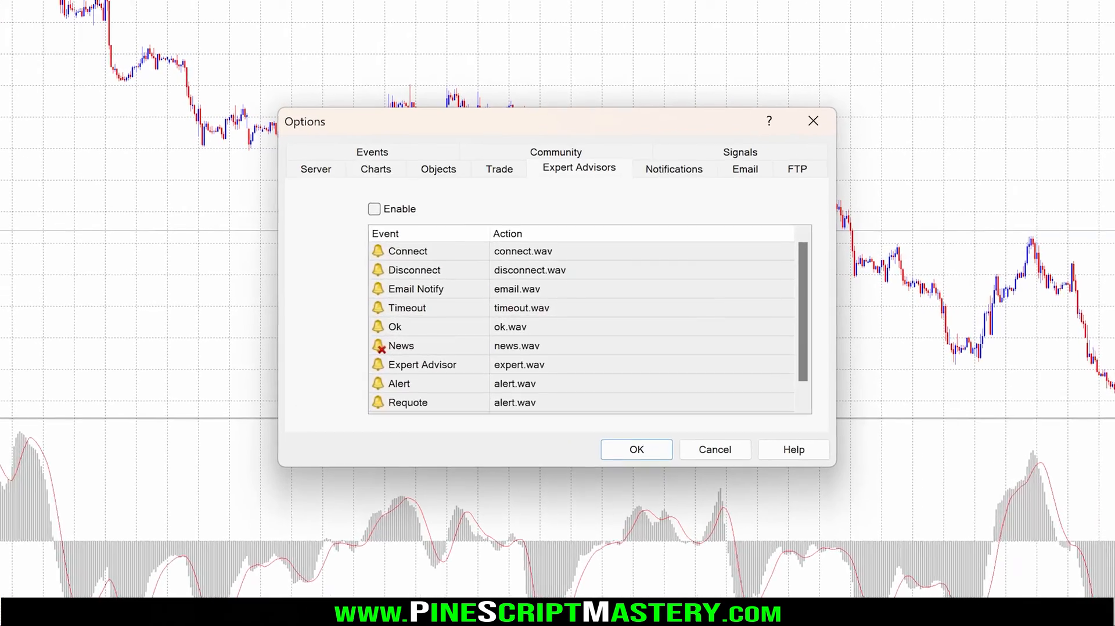
pyautogui.click(579, 167)
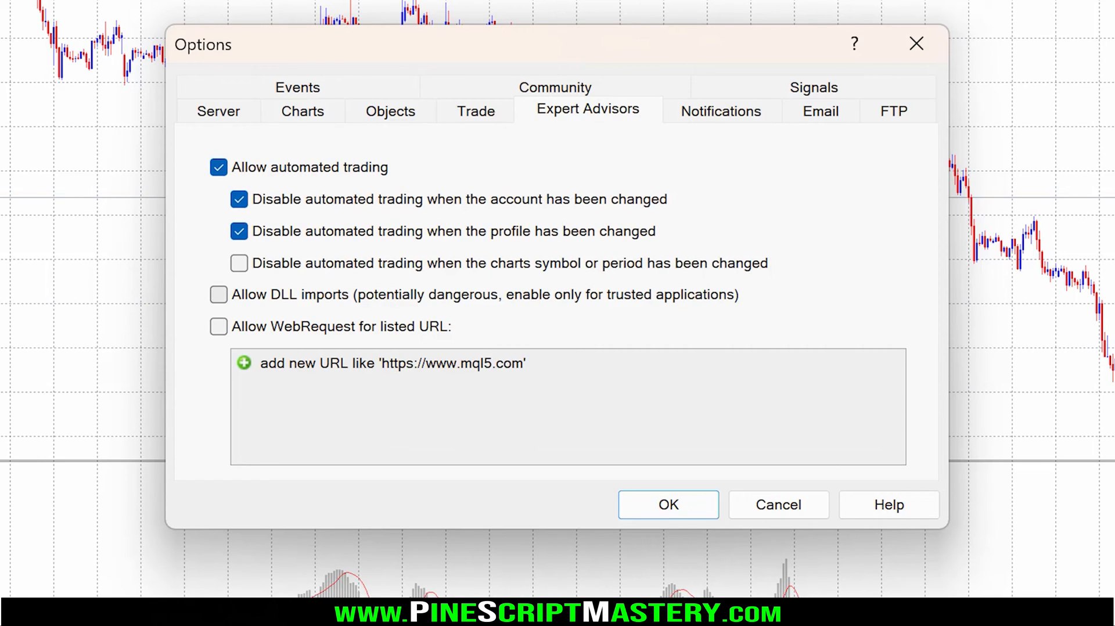
pyautogui.click(218, 295)
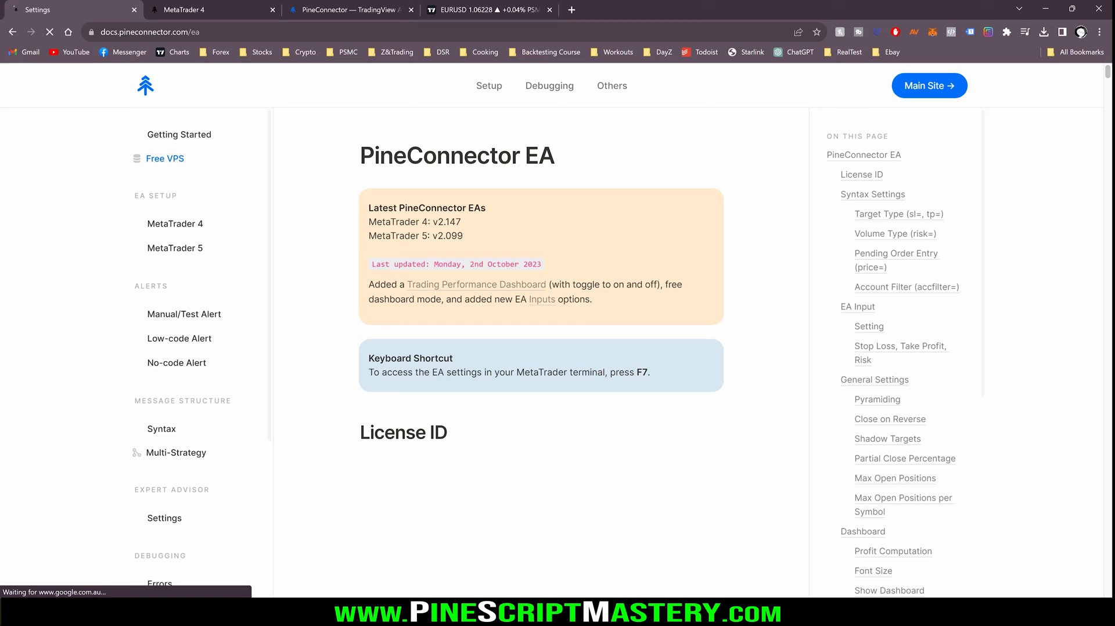
# Read the PineConnector MetaTrader 4 guide down to step 6, Attach PineConnector EA
pyautogui.click(174, 223)
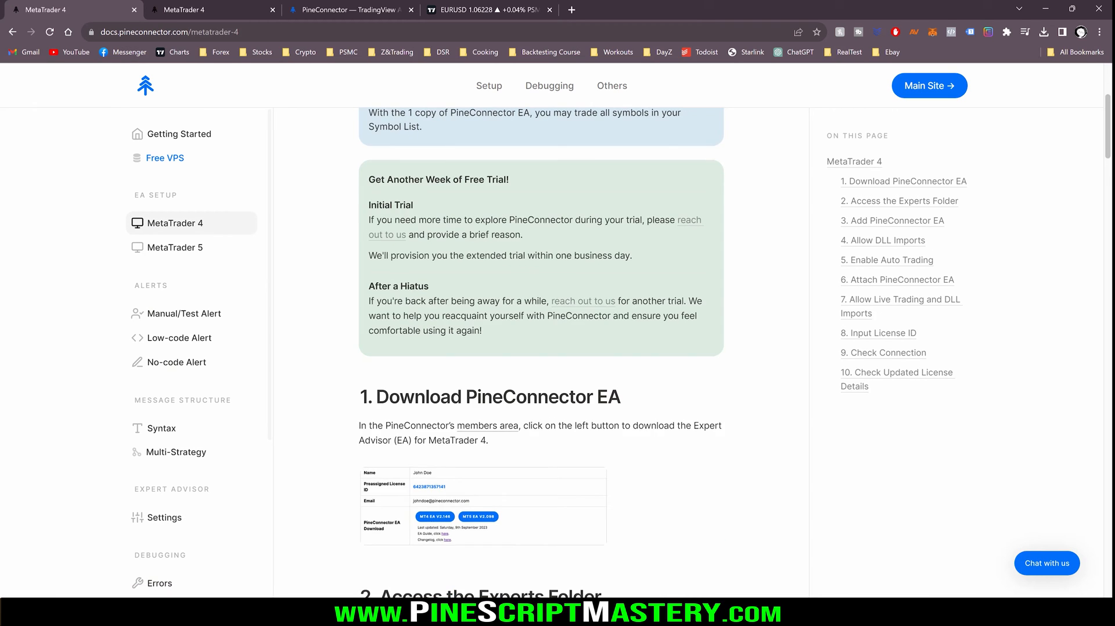
pyautogui.scroll(-3)
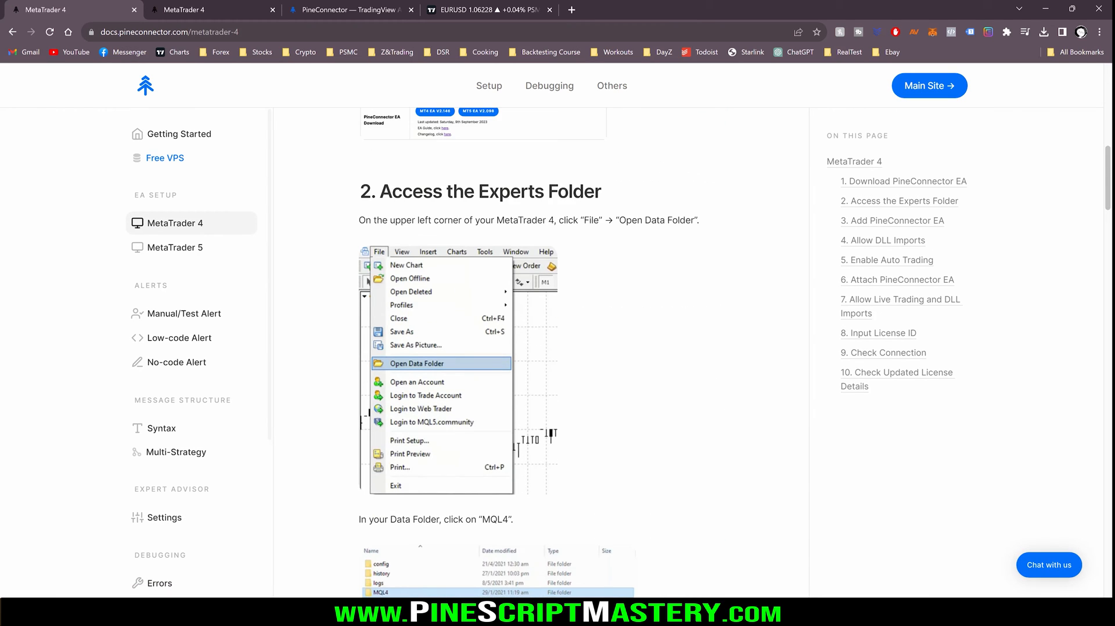
pyautogui.scroll(-3)
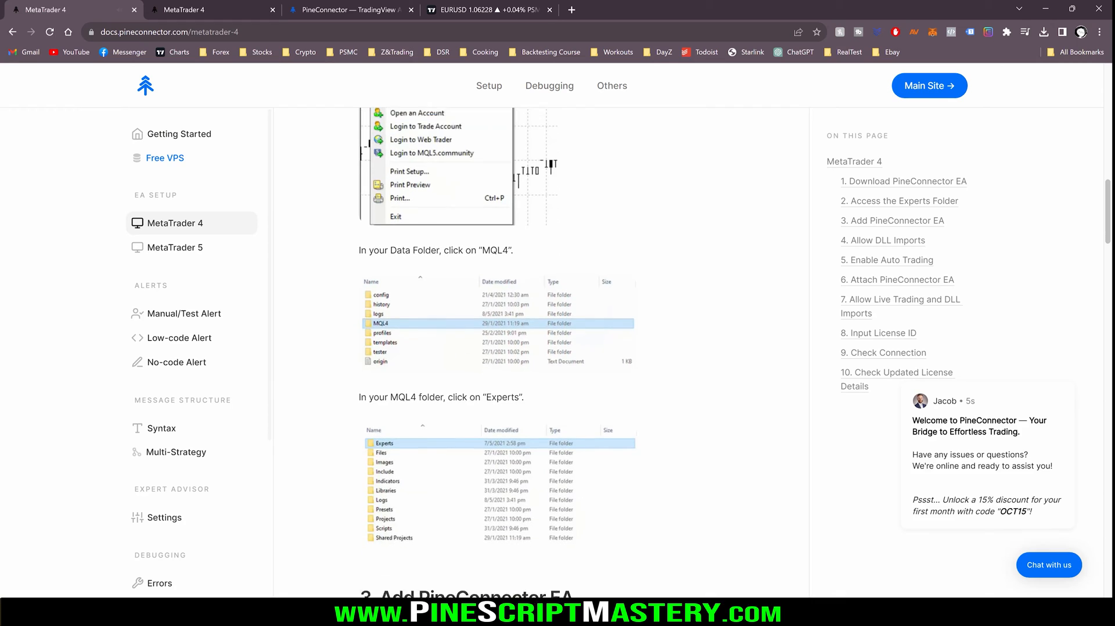
pyautogui.scroll(-3)
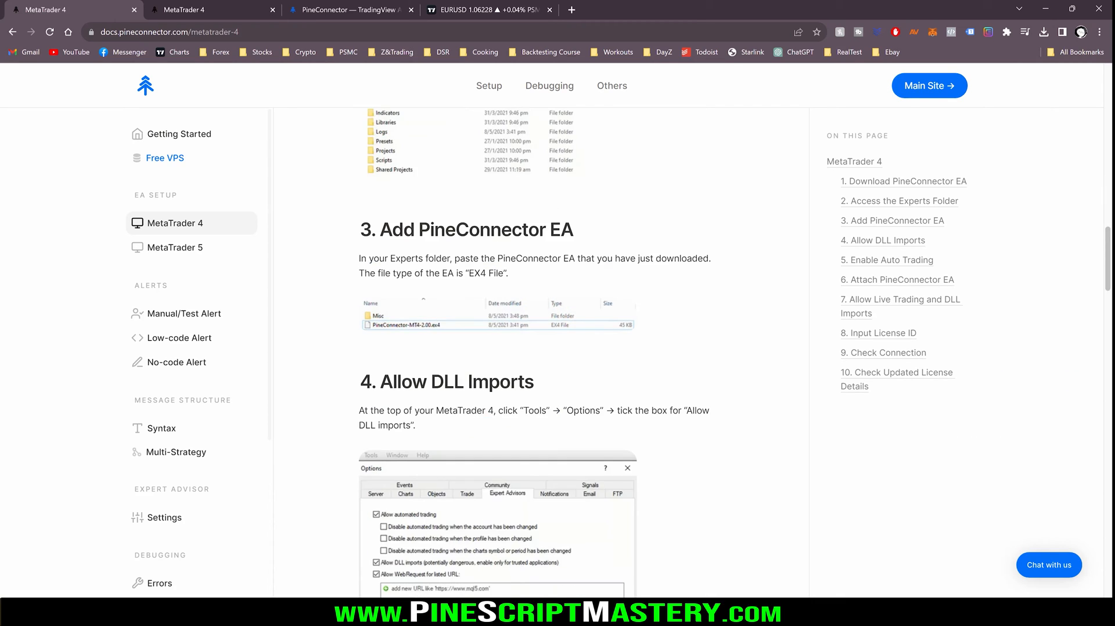
pyautogui.scroll(-3)
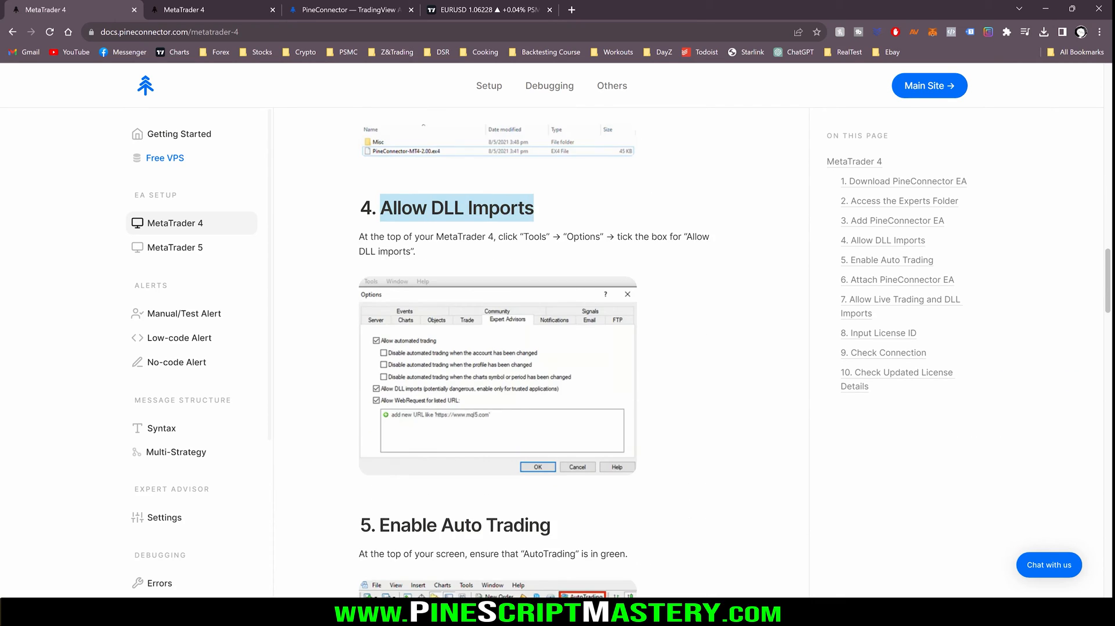
pyautogui.scroll(-3)
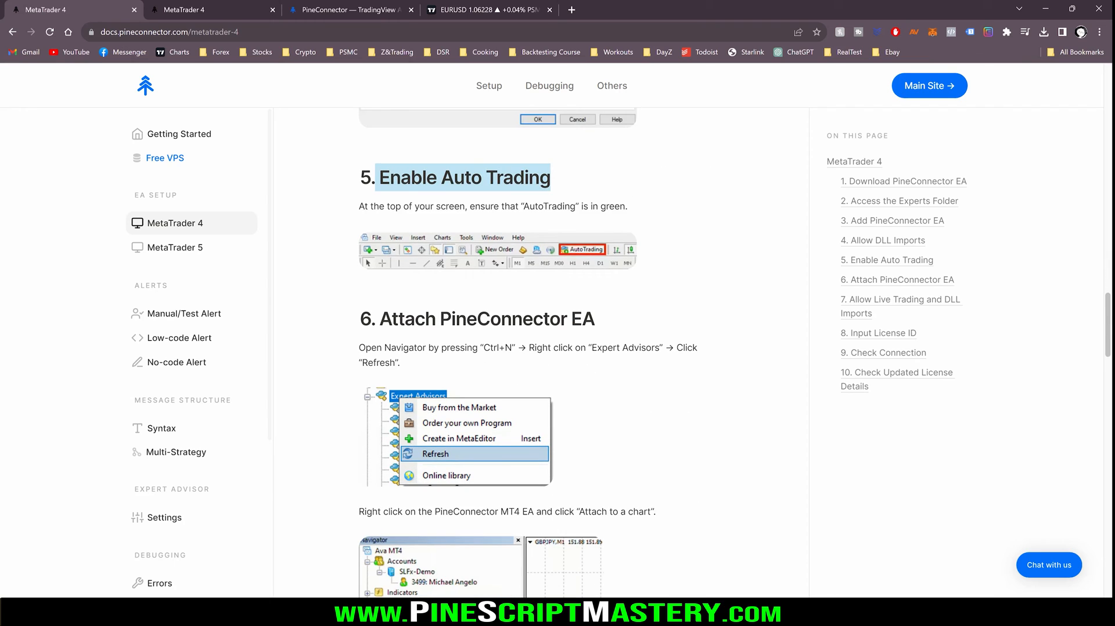
pyautogui.scroll(-3)
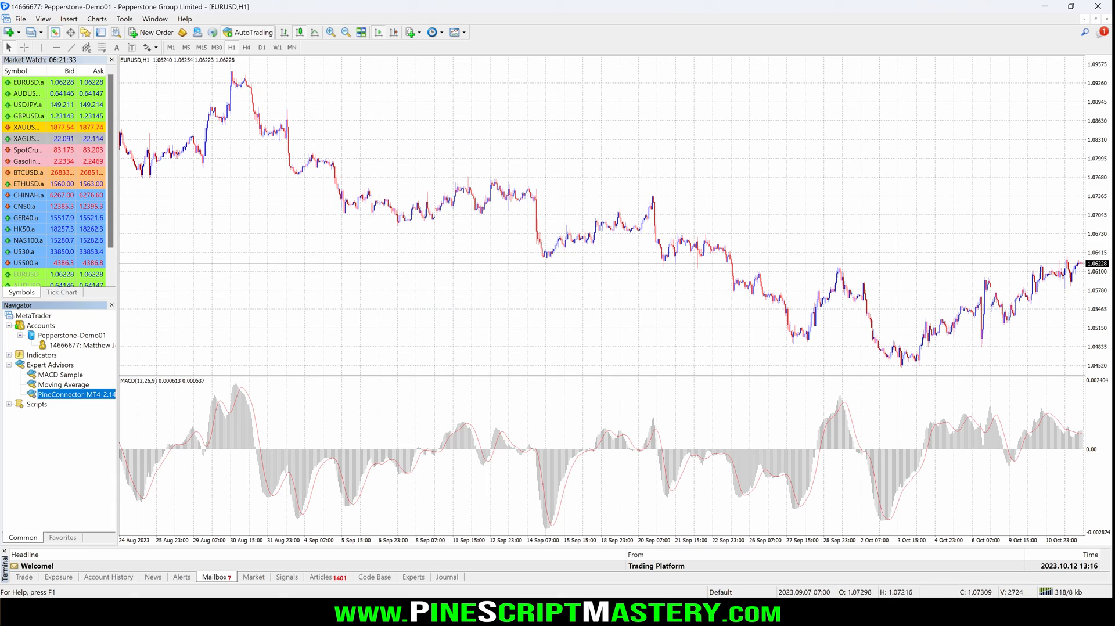
# Attach PineConnector-MT4 to the chart, allowing live trading and DLL imports
pyautogui.rightClick(75, 395)
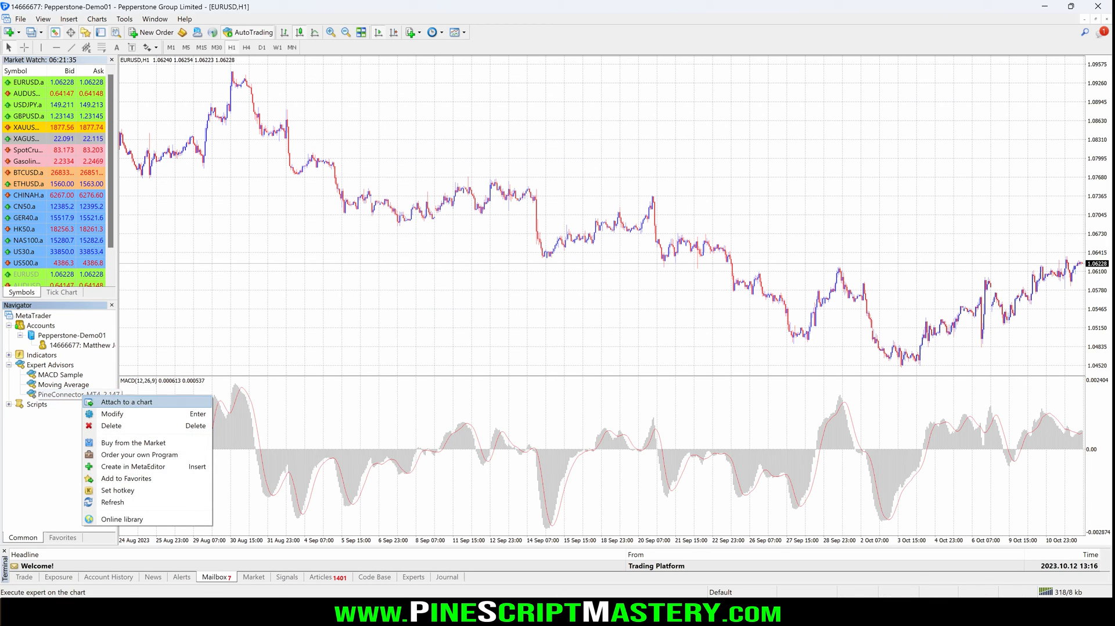
pyautogui.click(126, 402)
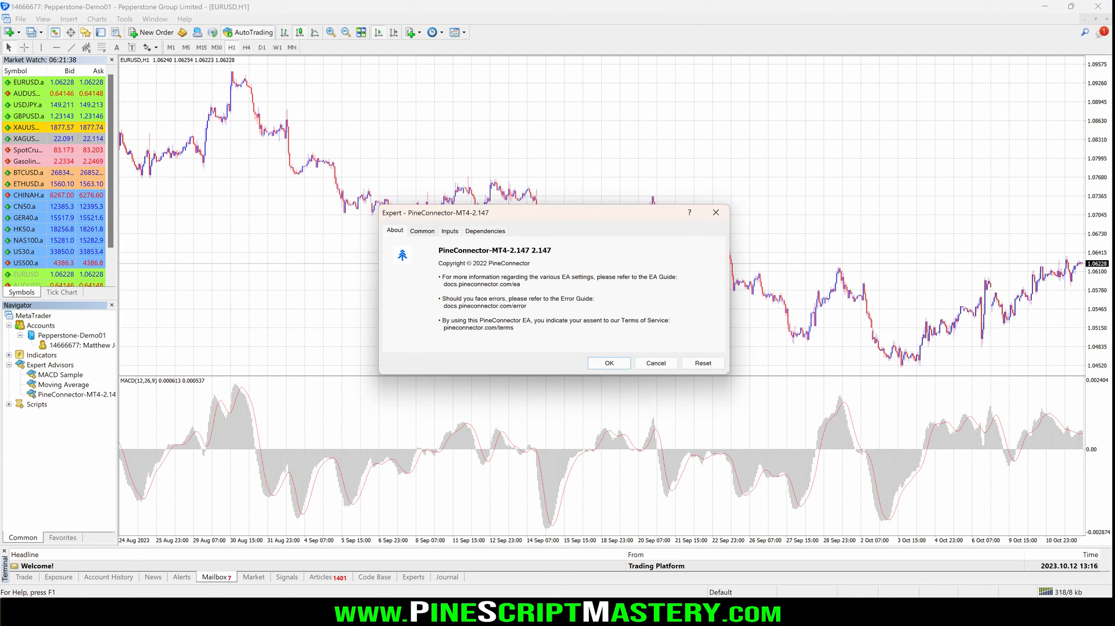
pyautogui.click(423, 230)
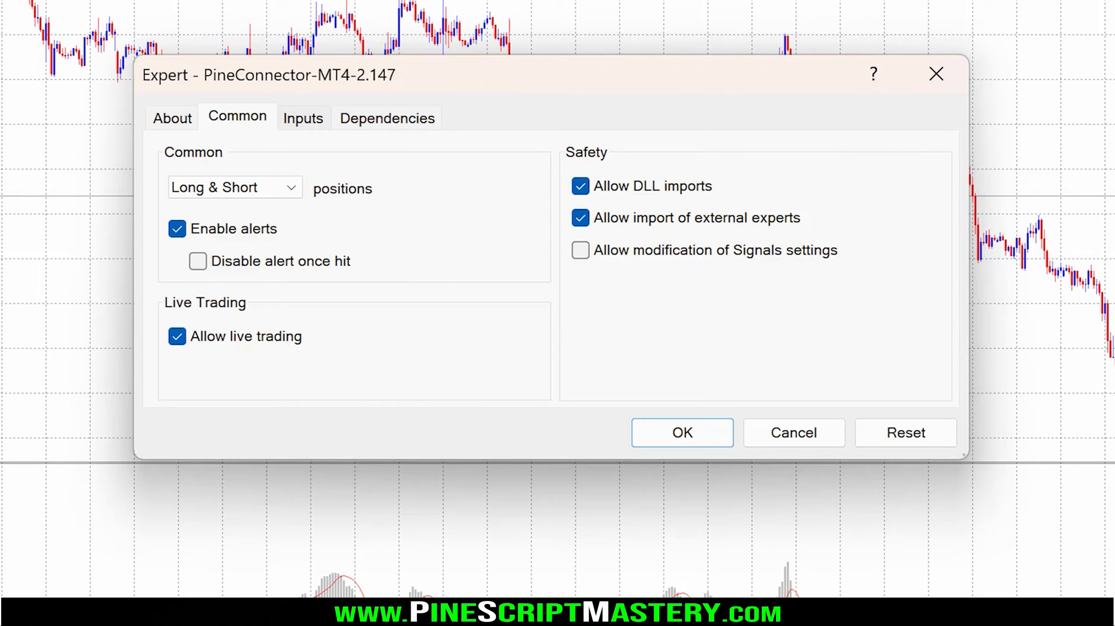
pyautogui.click(302, 117)
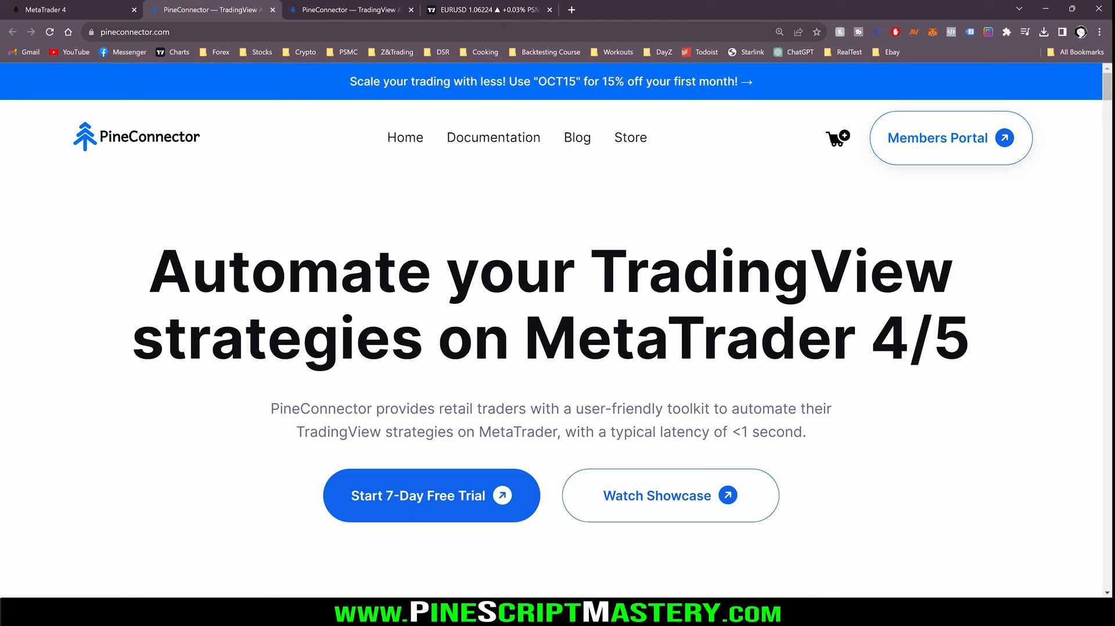
# Open the Members Portal and select the Preassigned License ID to copy
pyautogui.click(937, 137)
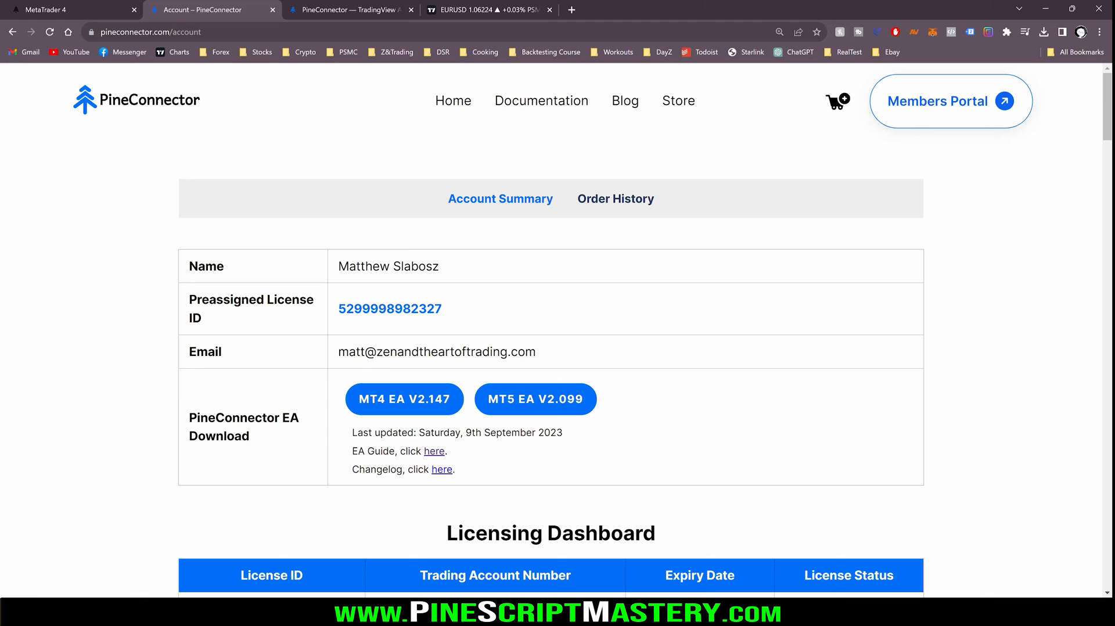
pyautogui.doubleClick(389, 309)
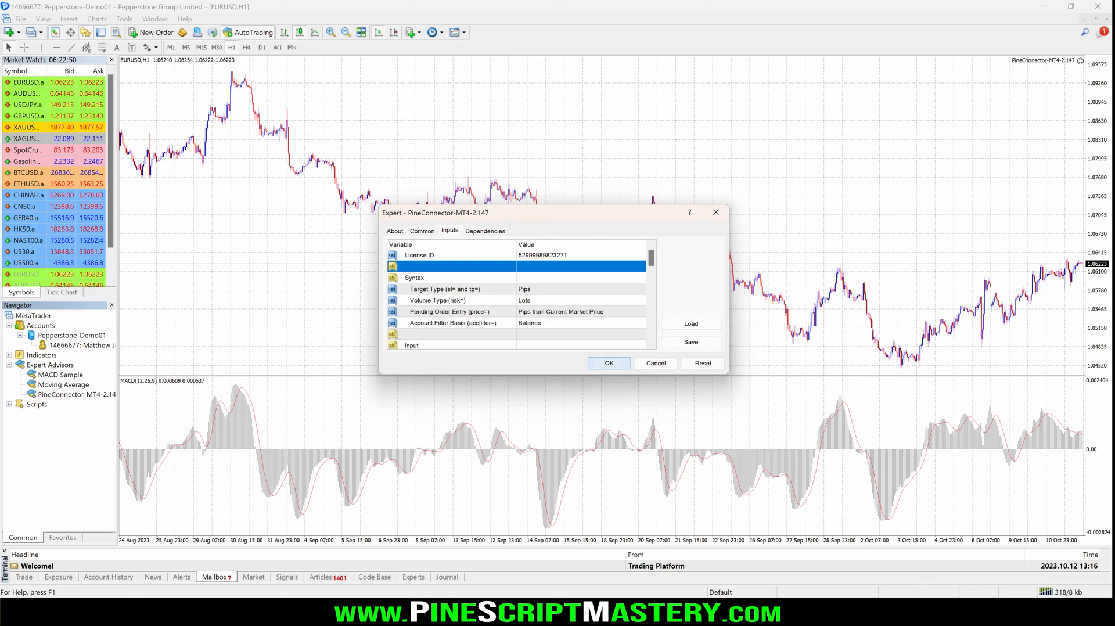
# Confirm the Expert dialog with the pasted License ID to attach the EA
pyautogui.click(609, 363)
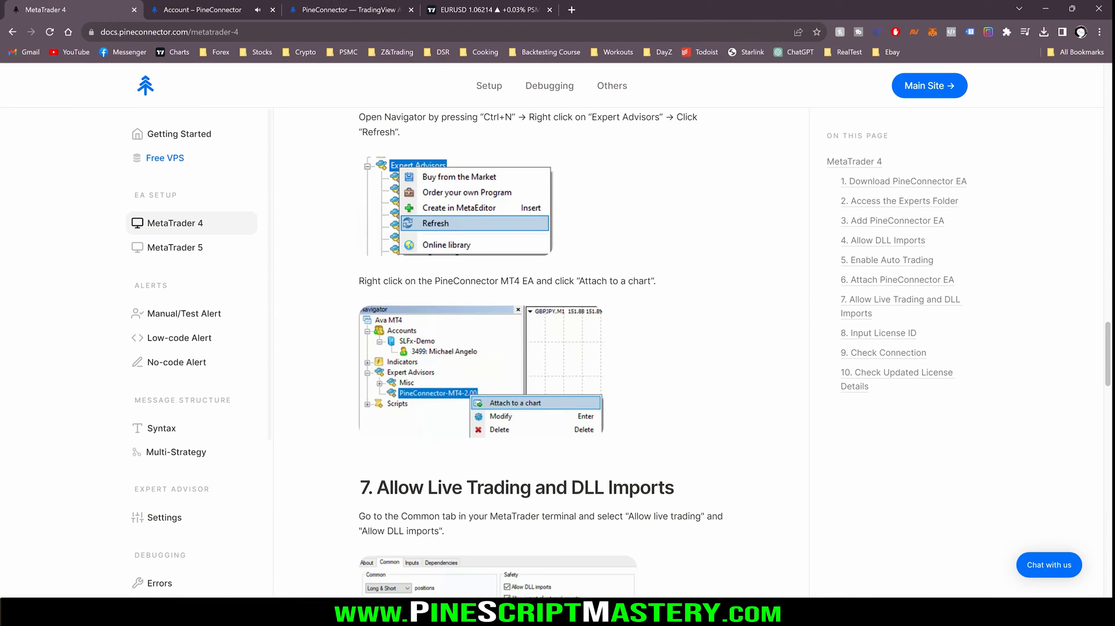
# Scroll through steps 7–10 of the PineConnector MT4 guide to the final license check
pyautogui.scroll(-3)
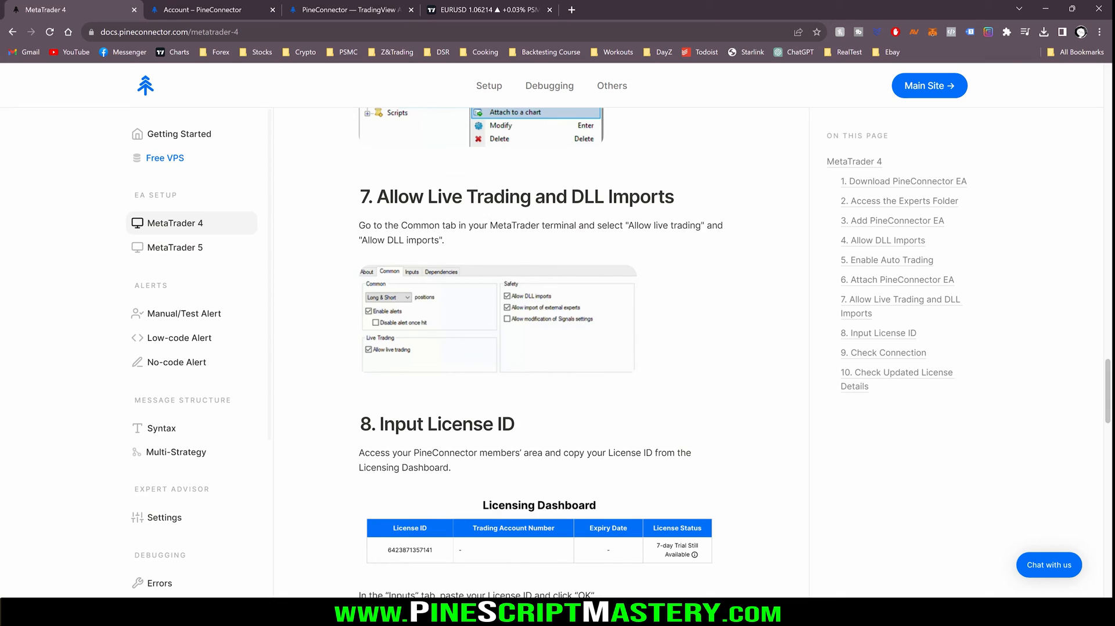
pyautogui.scroll(-3)
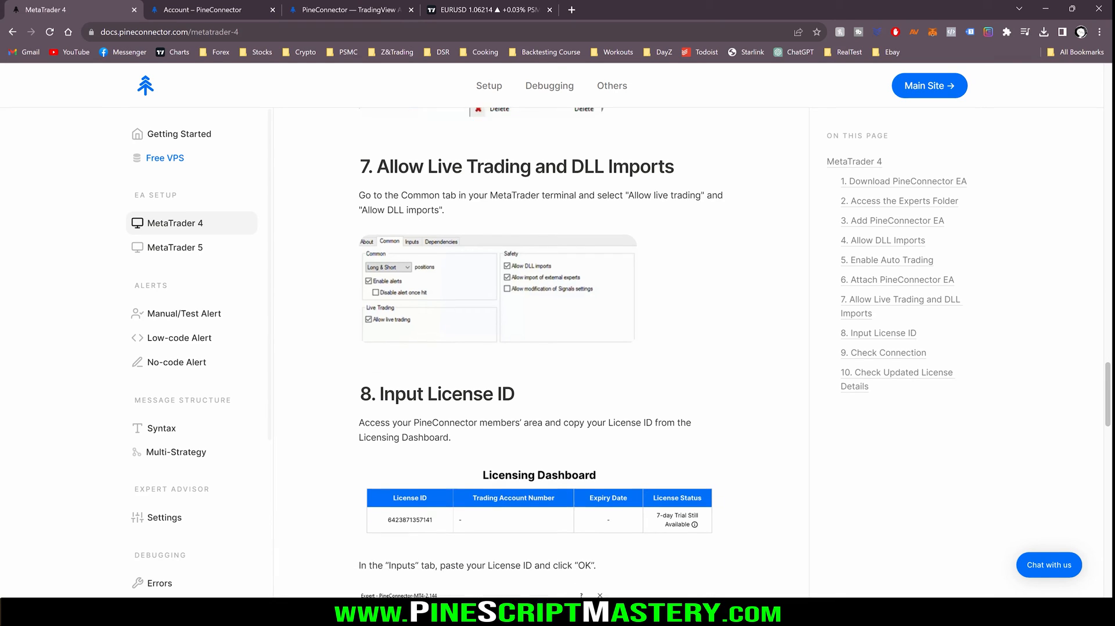
pyautogui.scroll(-3)
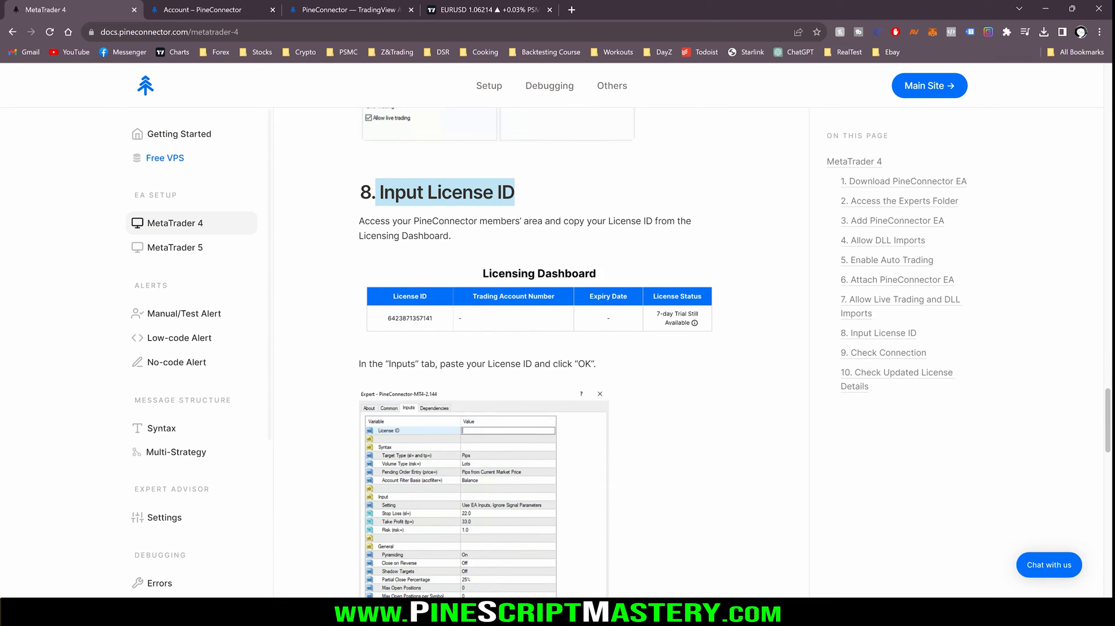
pyautogui.scroll(-3)
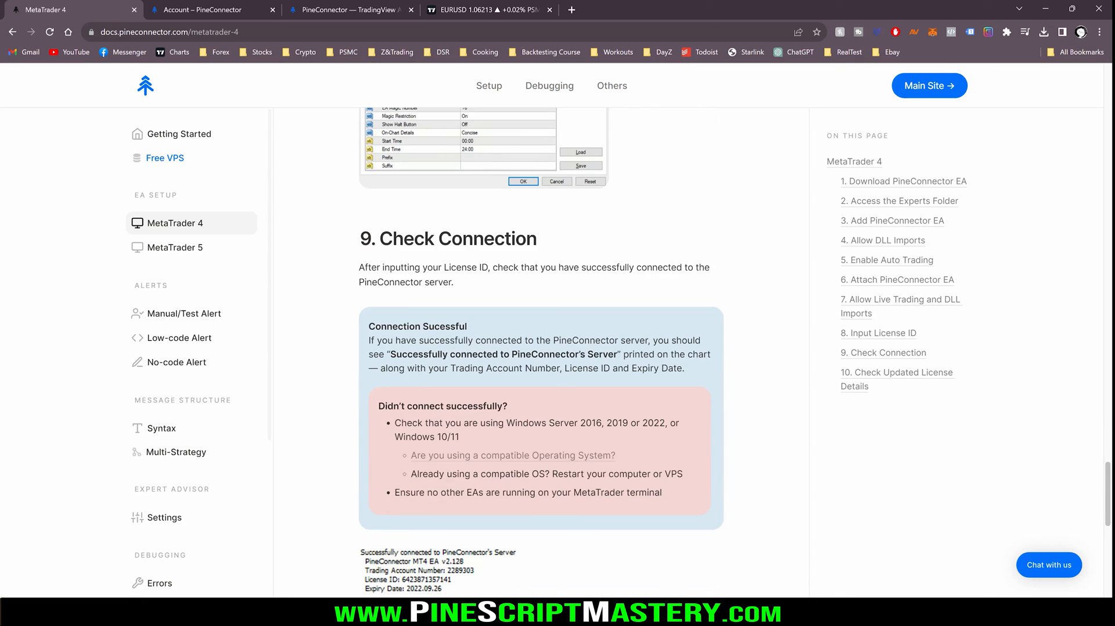
pyautogui.scroll(-3)
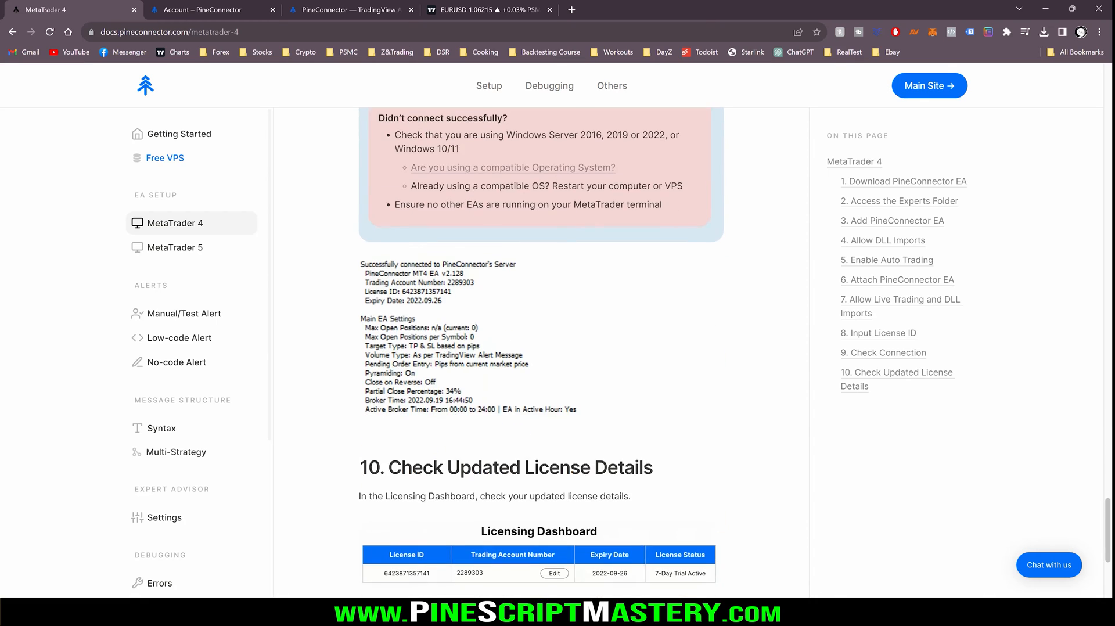
pyautogui.scroll(-3)
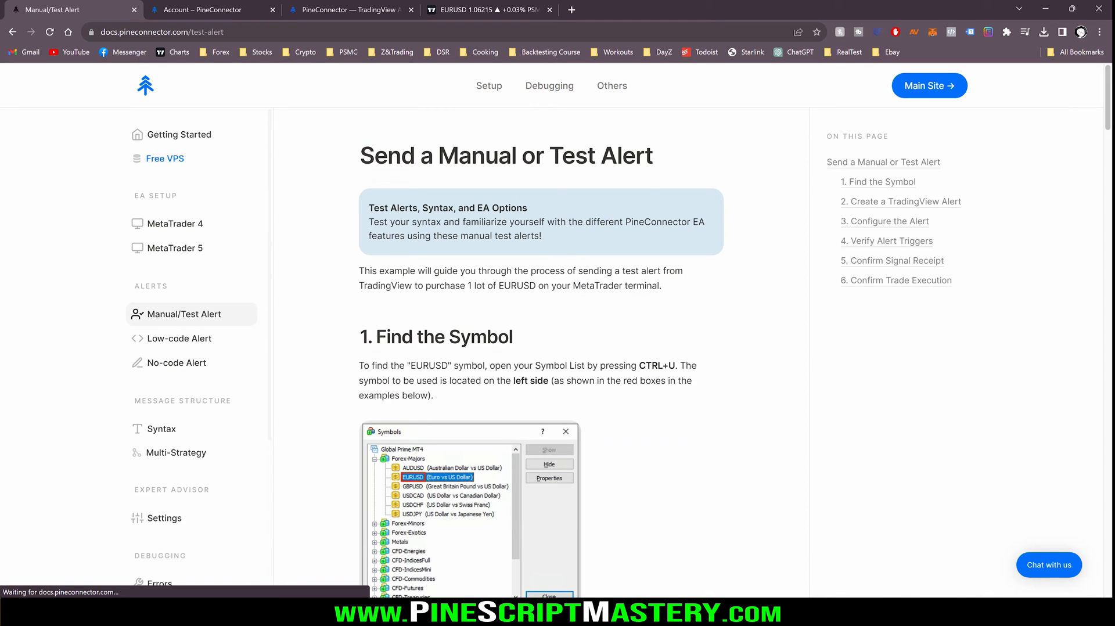
pyautogui.scroll(-3)
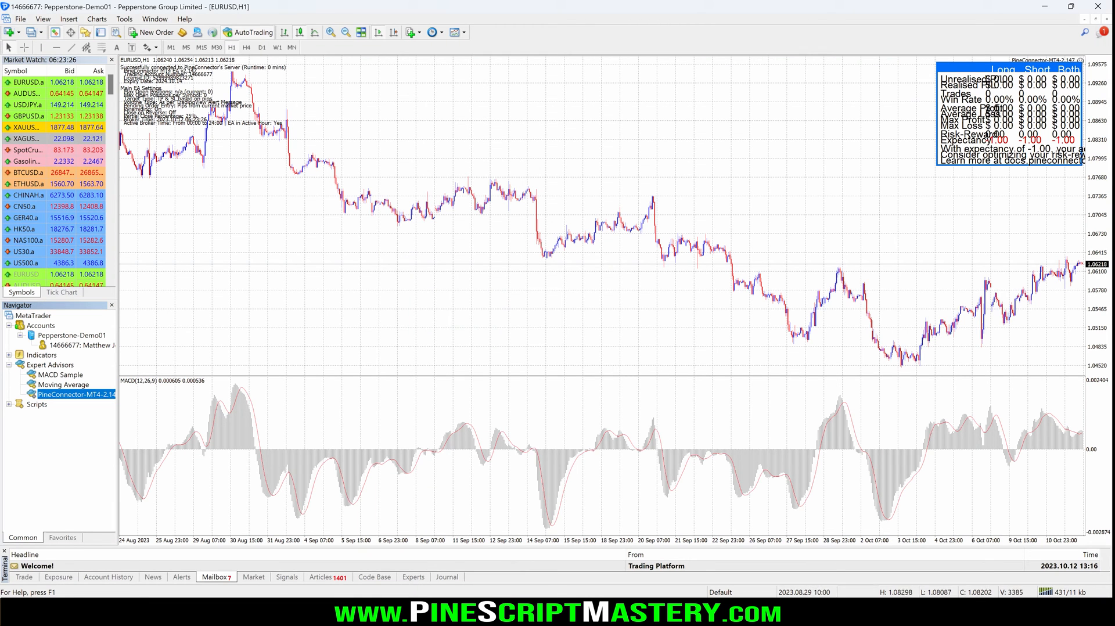
# Review the FX Majors pairs in MetaTrader 4's Symbols list for EURUSD, then close it
pyautogui.click(20, 19)
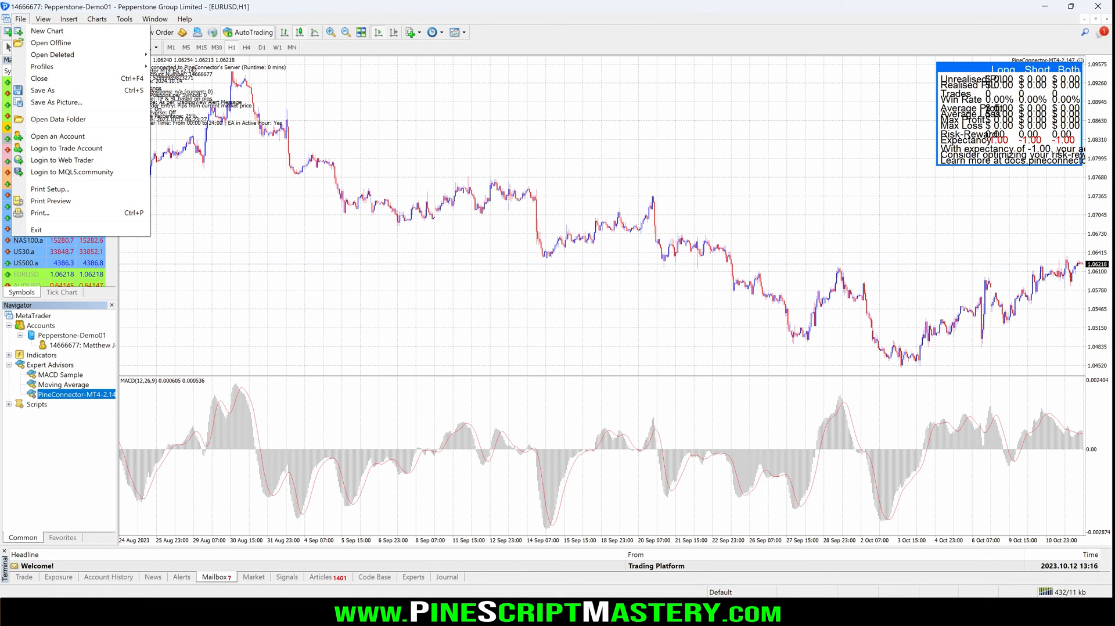
pyautogui.click(55, 20)
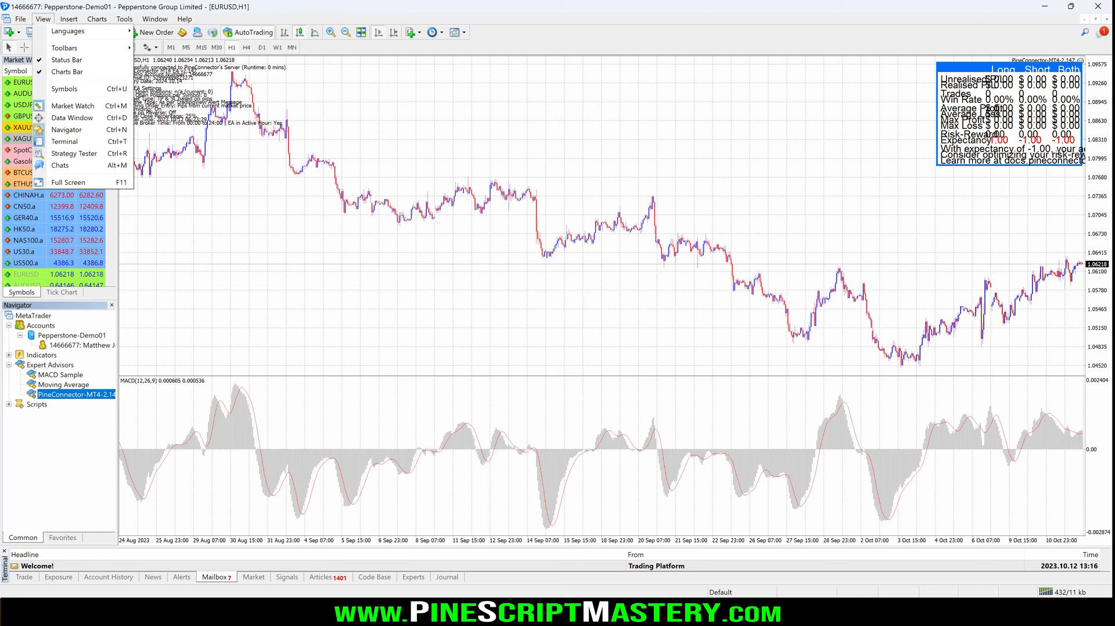
pyautogui.moveTo(64, 88)
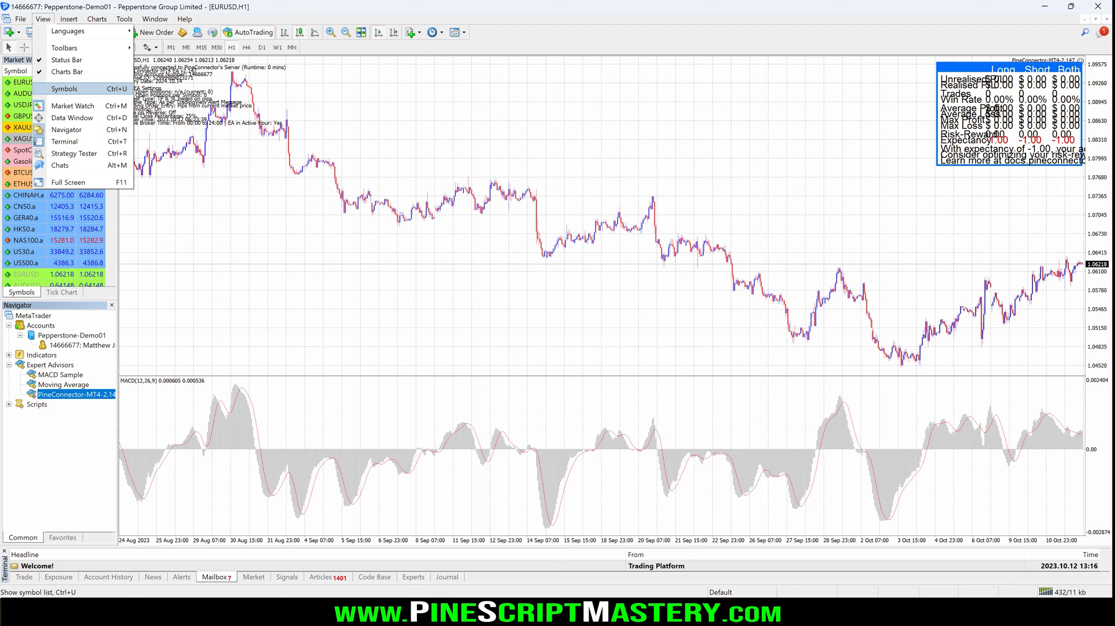
pyautogui.click(70, 88)
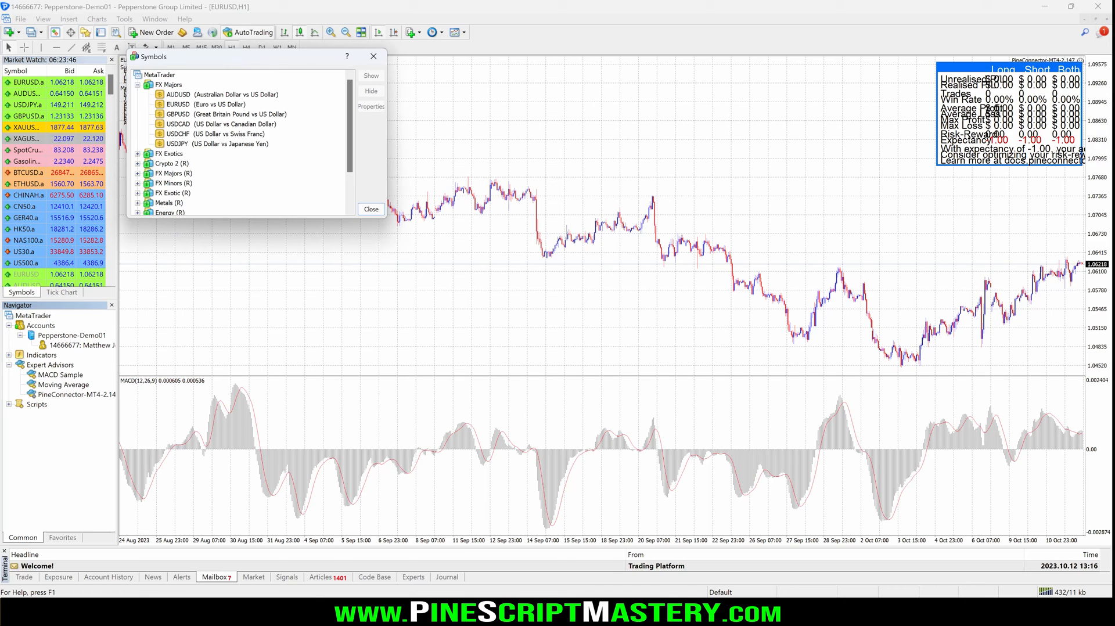
pyautogui.click(199, 144)
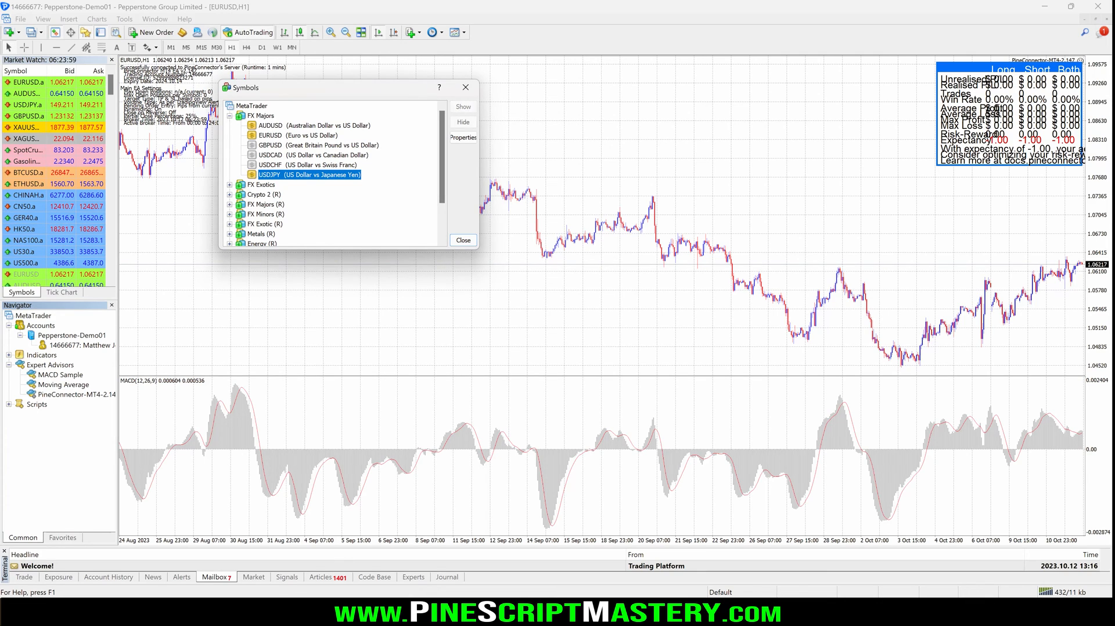
pyautogui.click(312, 154)
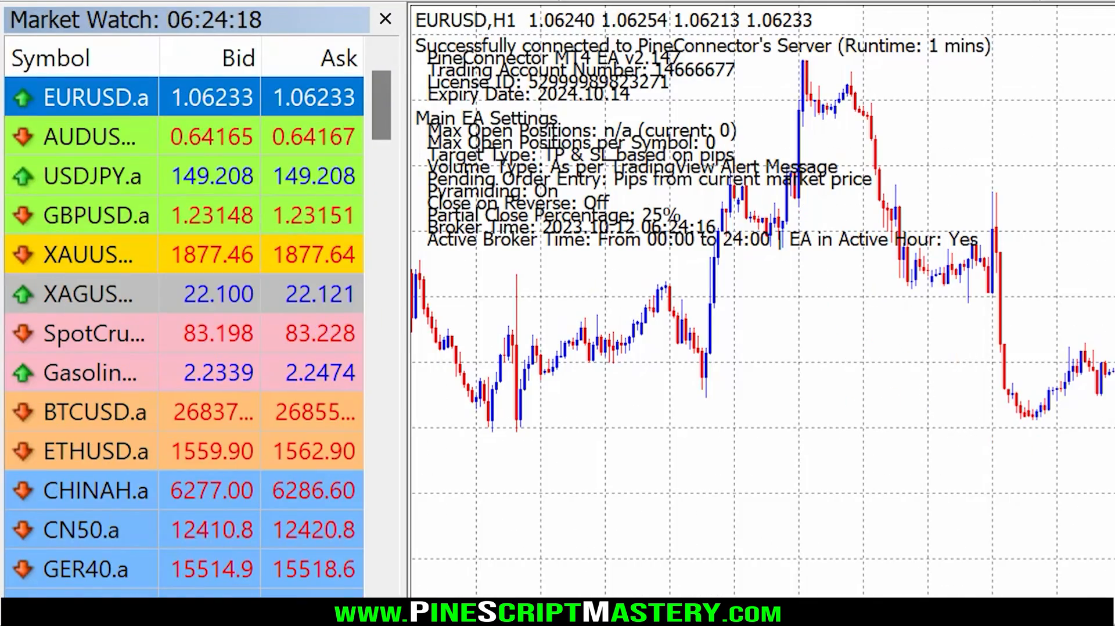
pyautogui.moveTo(76, 97)
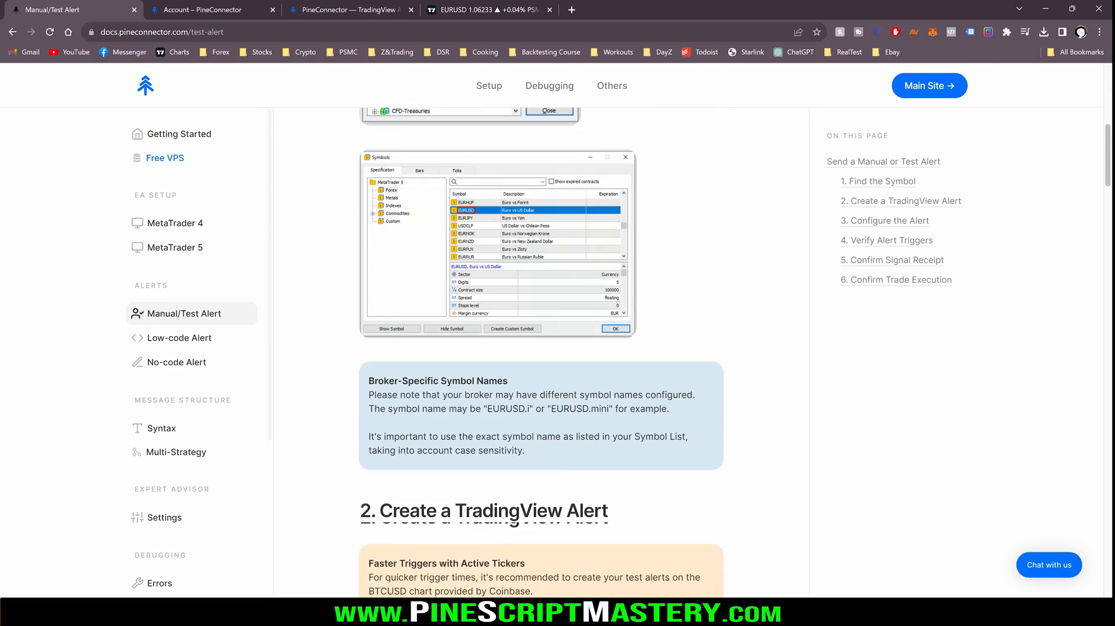
# Read the Manual/Test Alert page down to the Configure the Alert table, then return to TradingView
pyautogui.scroll(-3)
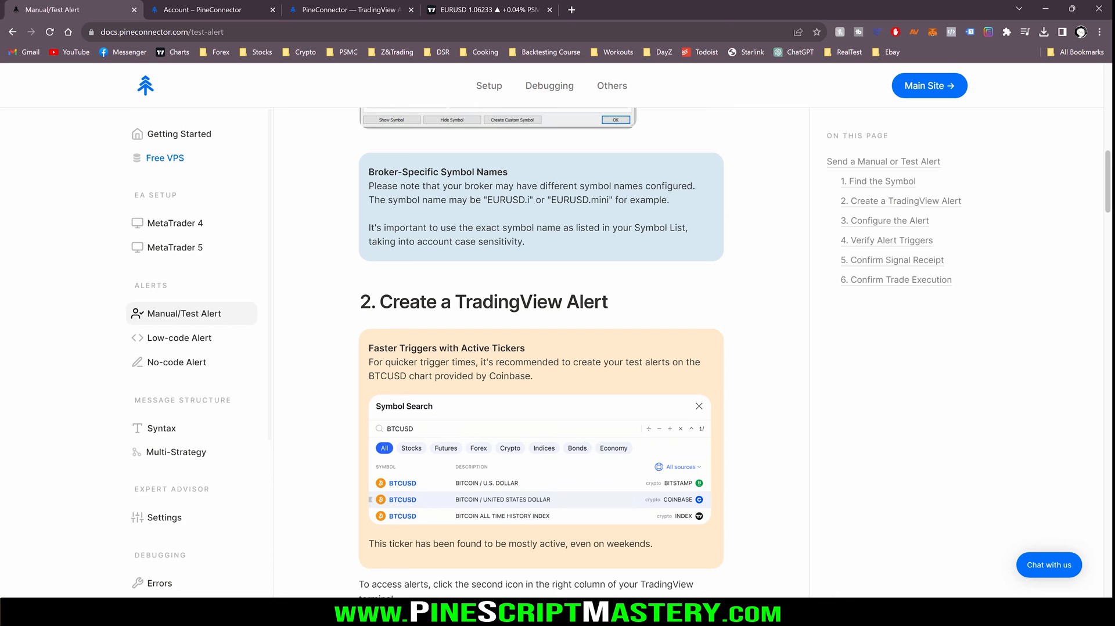
pyautogui.scroll(-3)
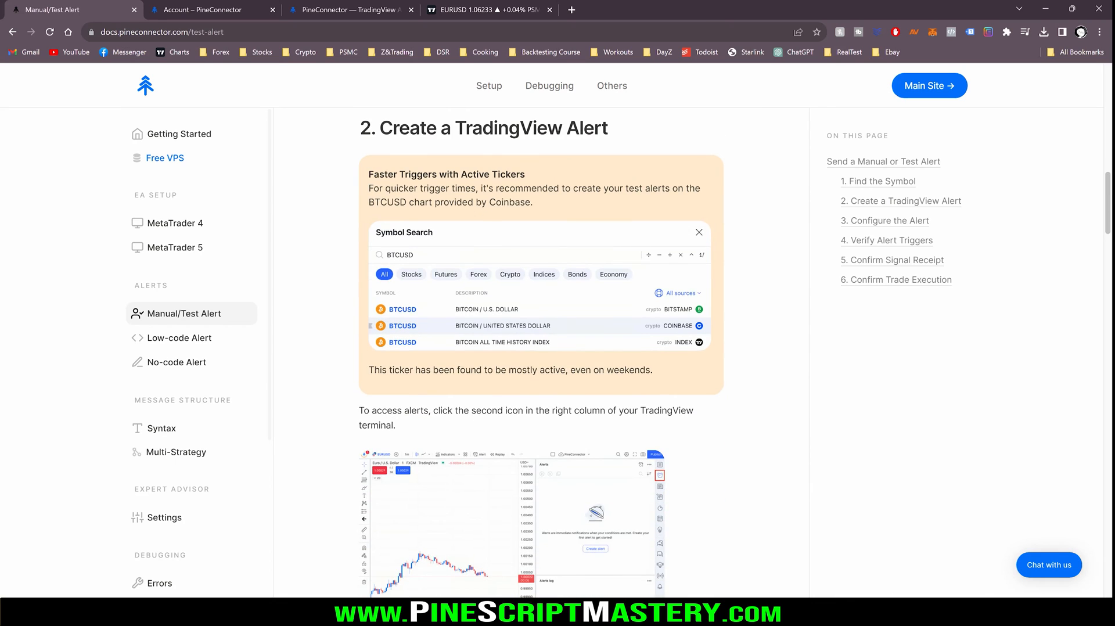
pyautogui.scroll(-3)
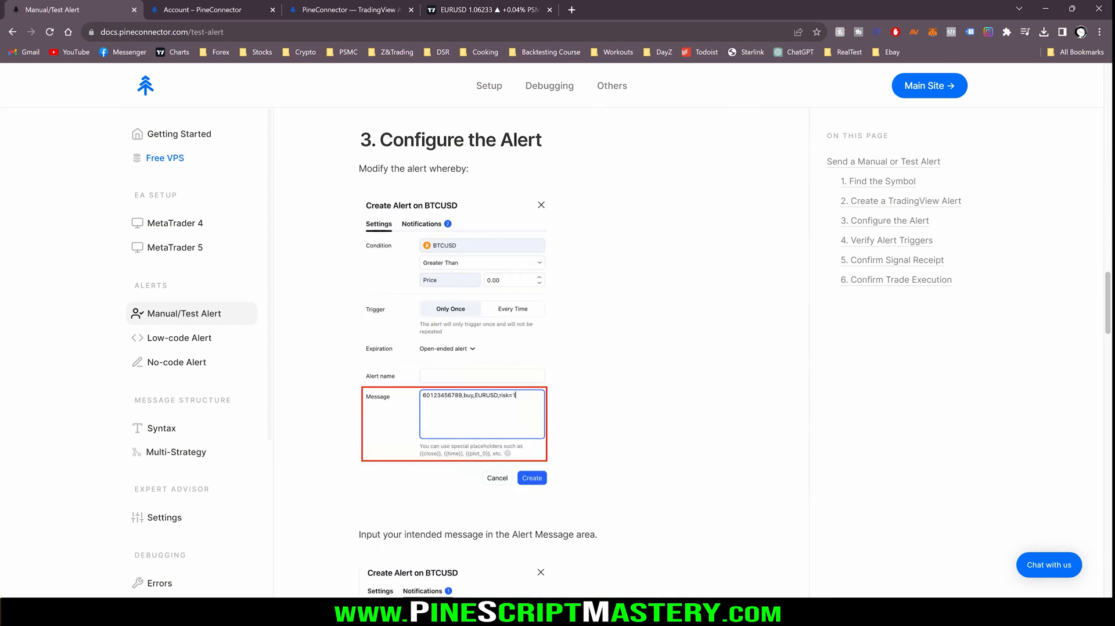
pyautogui.scroll(-3)
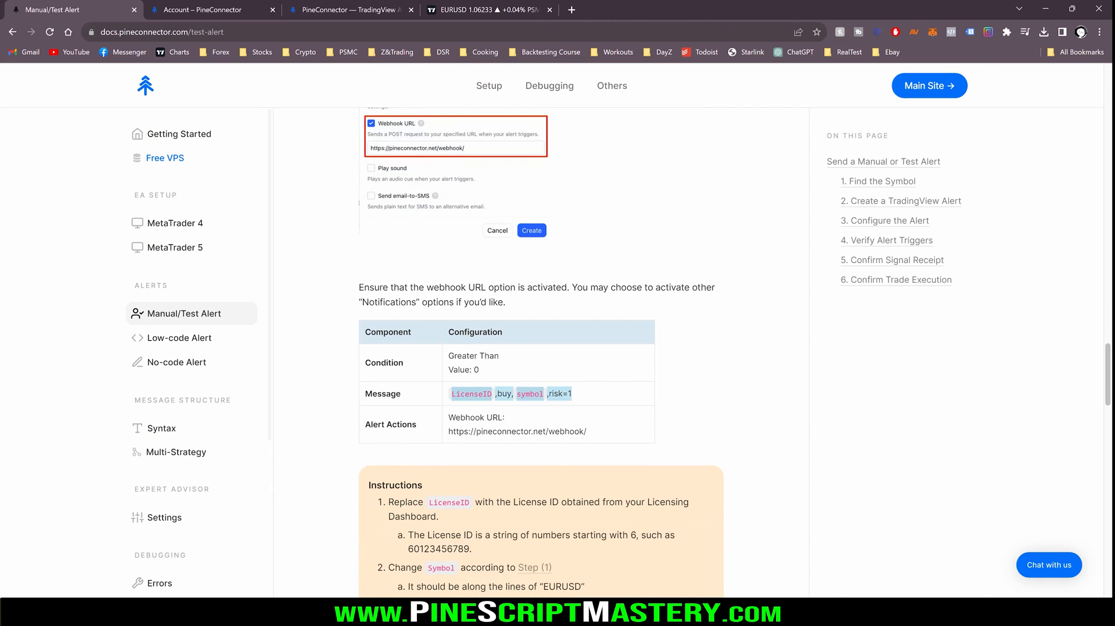
pyautogui.click(493, 10)
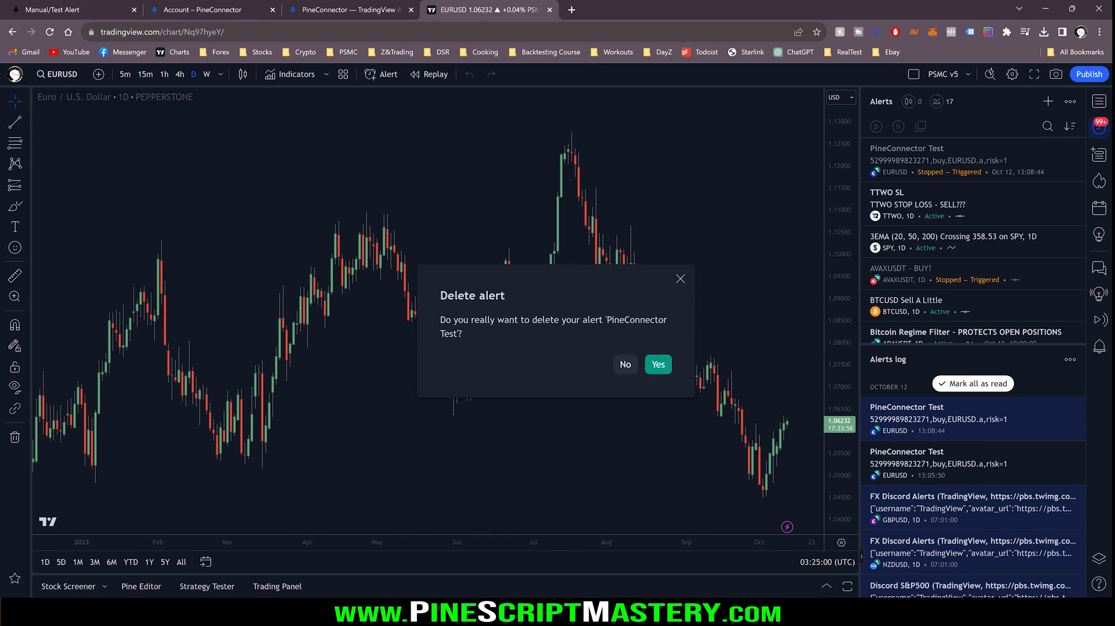
# Confirm deleting the 'PineConnector Test' alert and start a new EURUSD alert
pyautogui.click(658, 364)
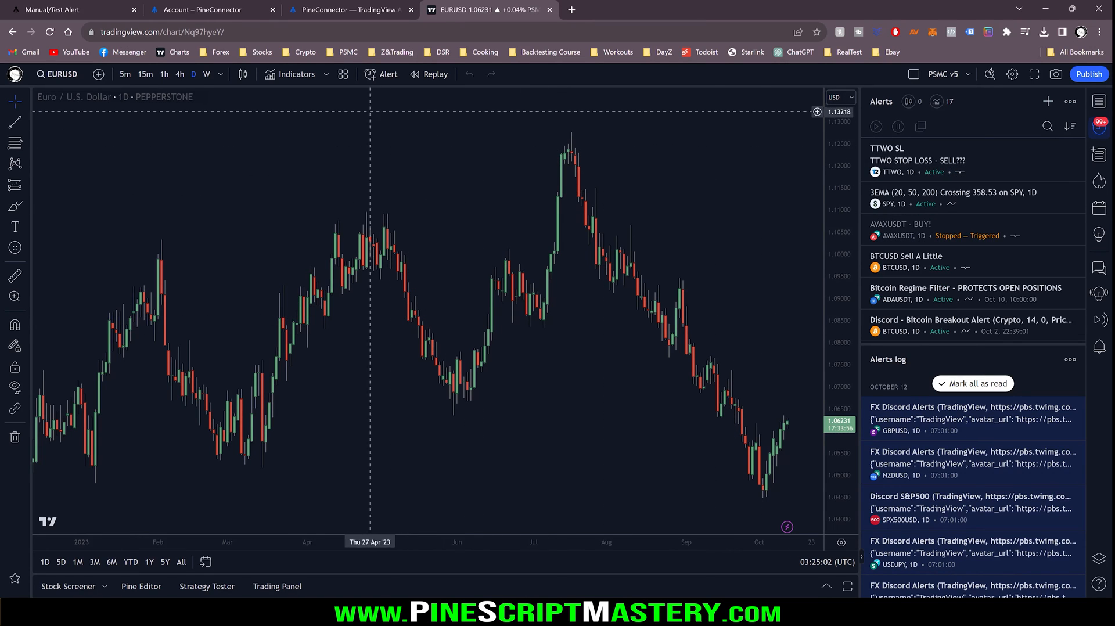
pyautogui.click(381, 73)
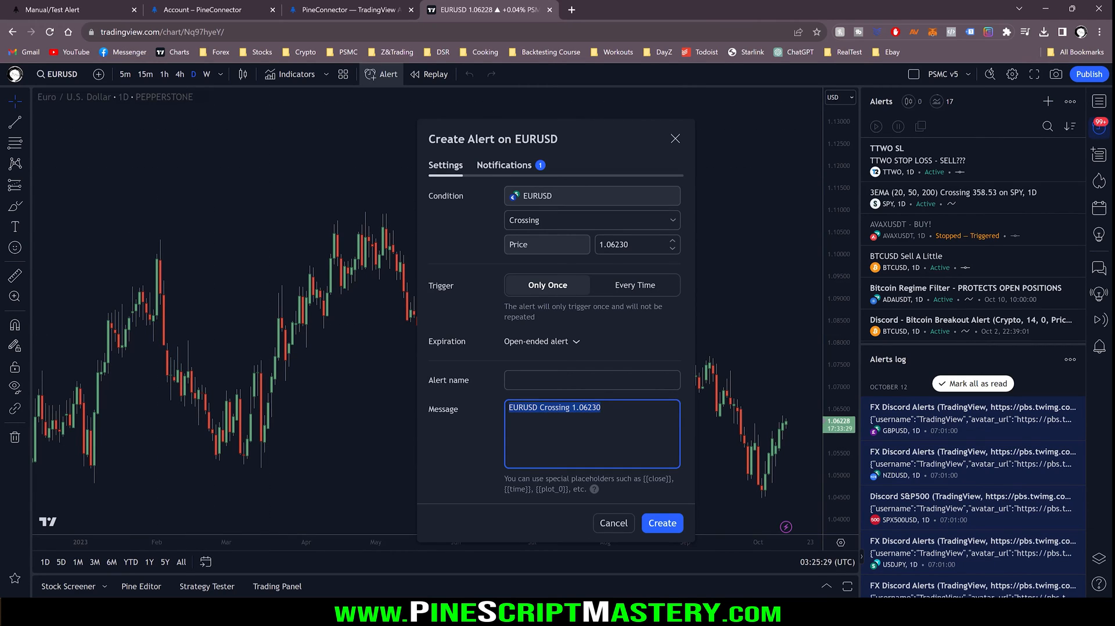
# Enter the alert message 'LicenseID,buy,symbol,risk=1'
pyautogui.write('EURSU')
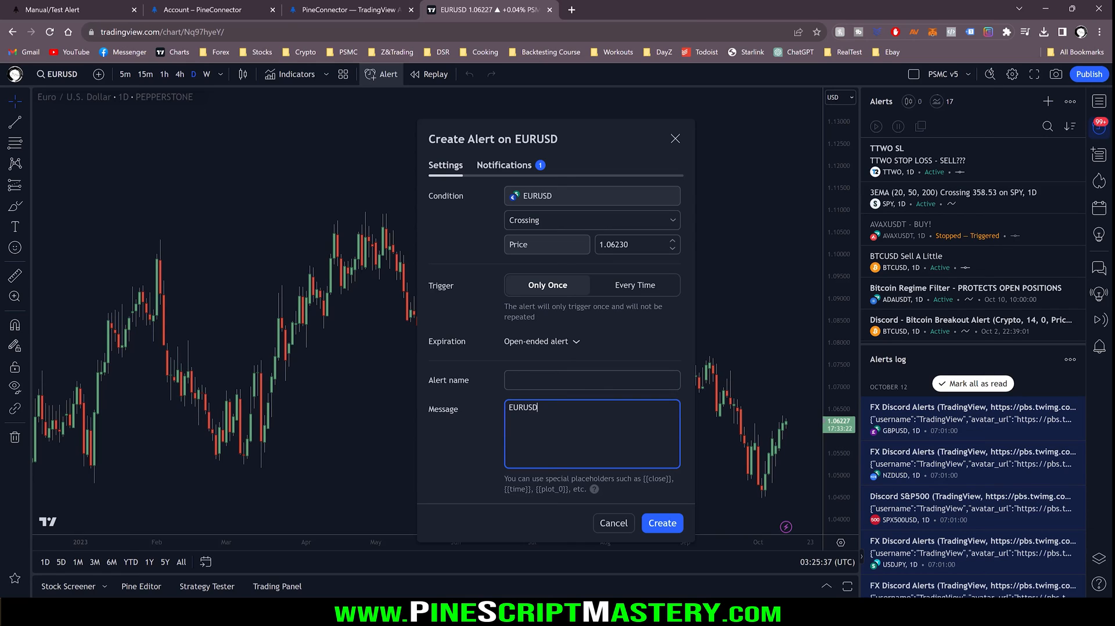
pyautogui.write('.a')
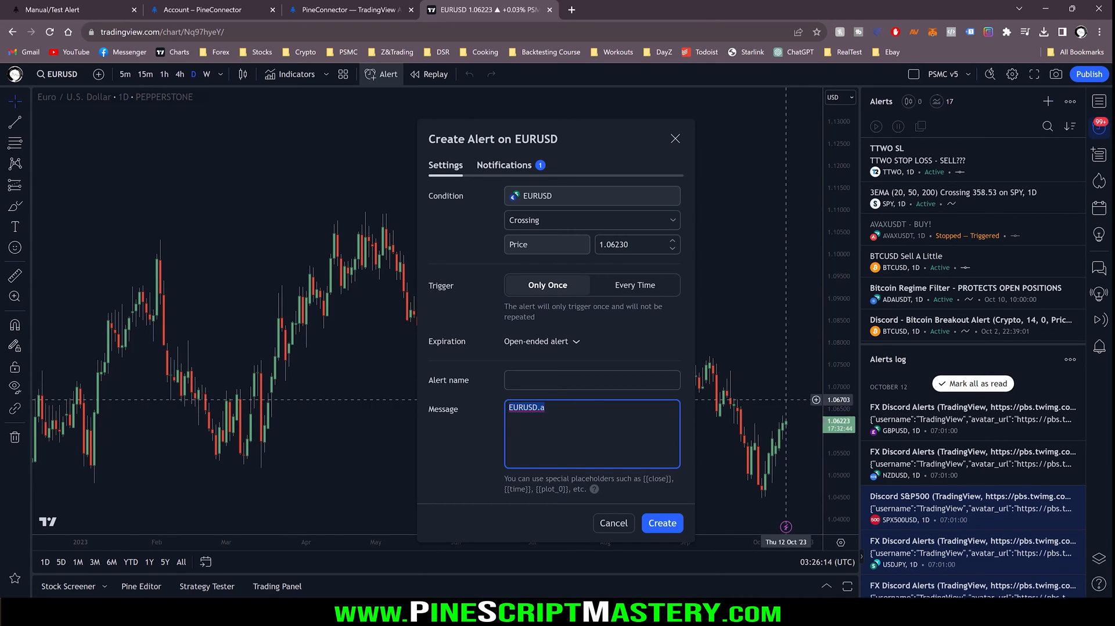
pyautogui.write('LicenseID,buy,symbol,risk=1')
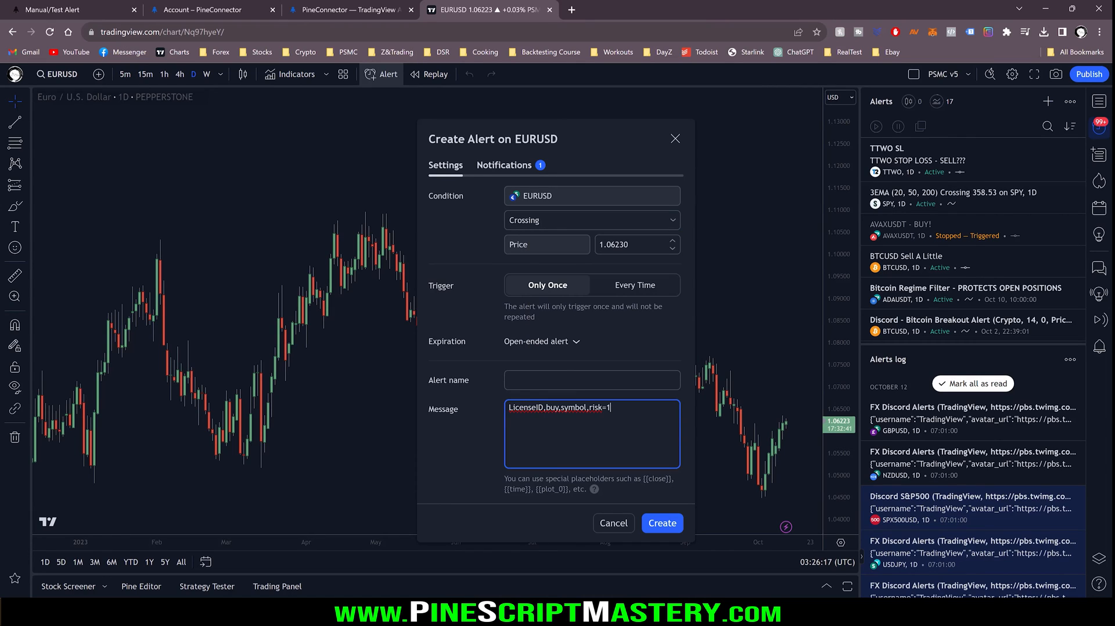
# Replace the LicenseID placeholder with the copied license number
pyautogui.doubleClick(526, 407)
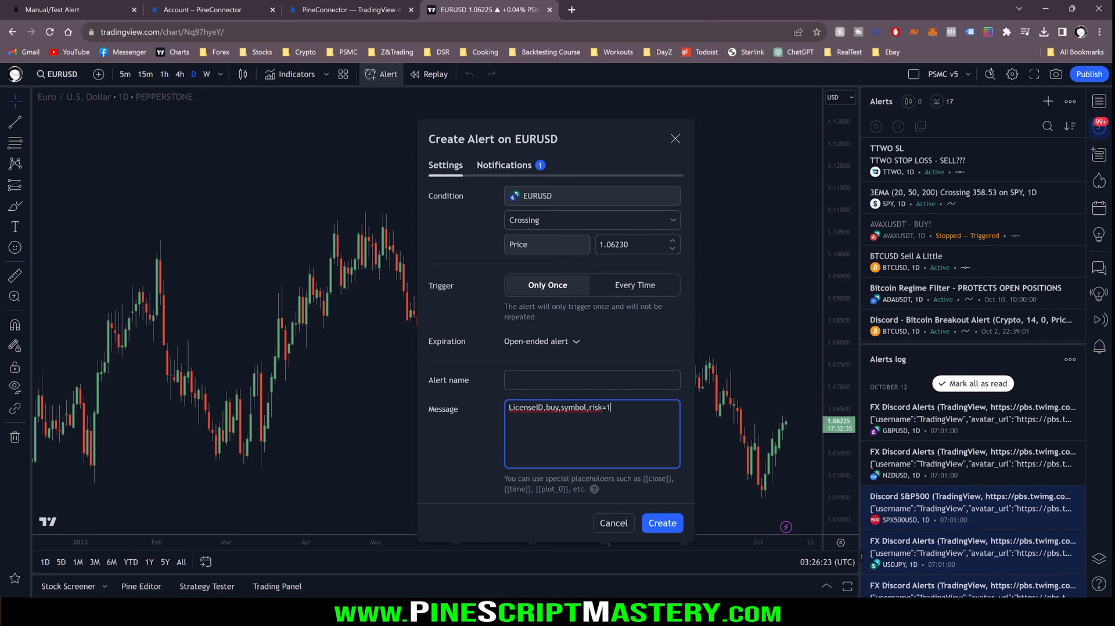
pyautogui.doubleClick(526, 408)
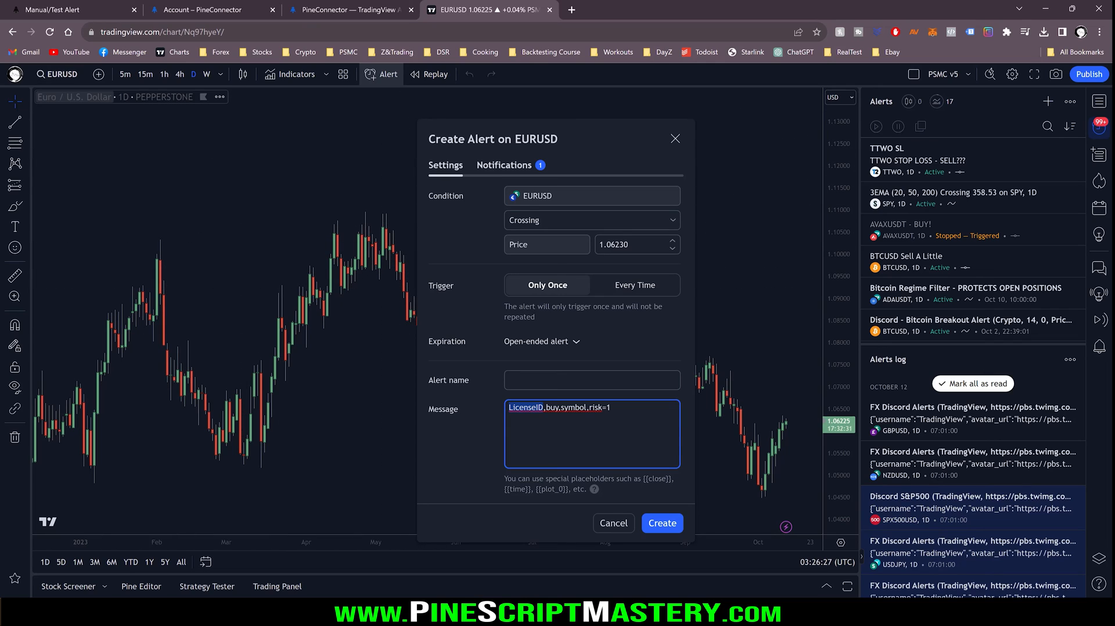
pyautogui.click(203, 10)
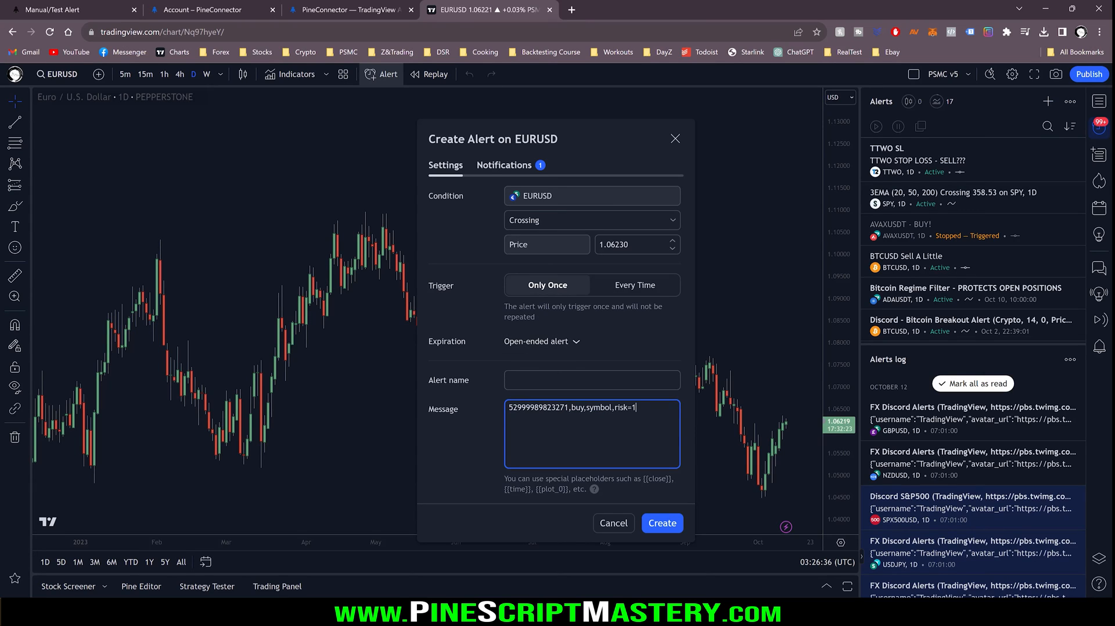
pyautogui.doubleClick(539, 407)
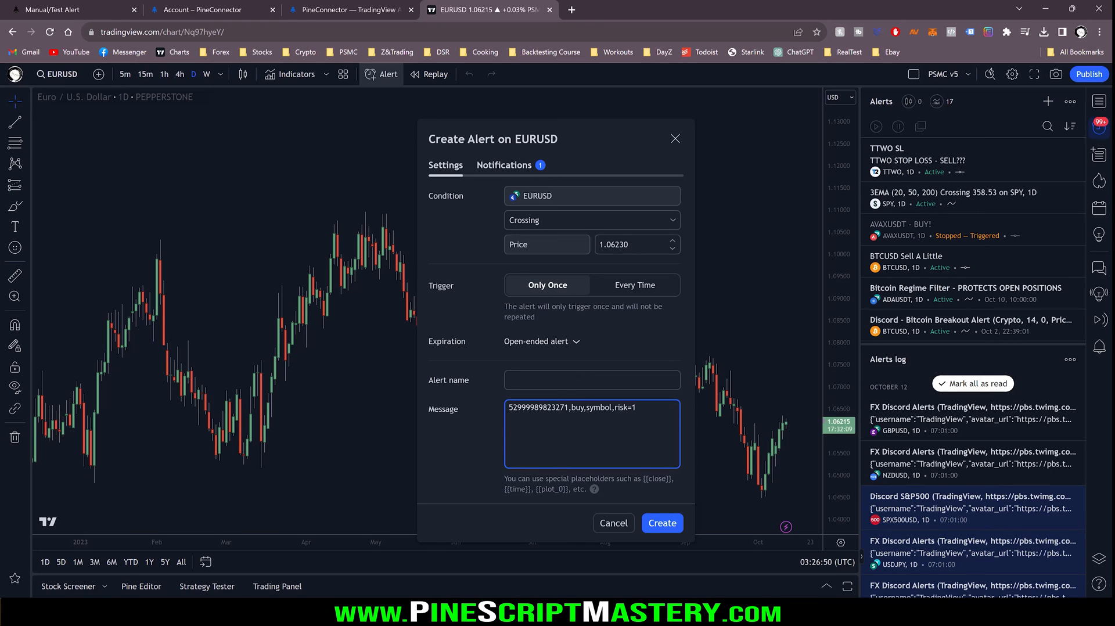
pyautogui.doubleClick(598, 407)
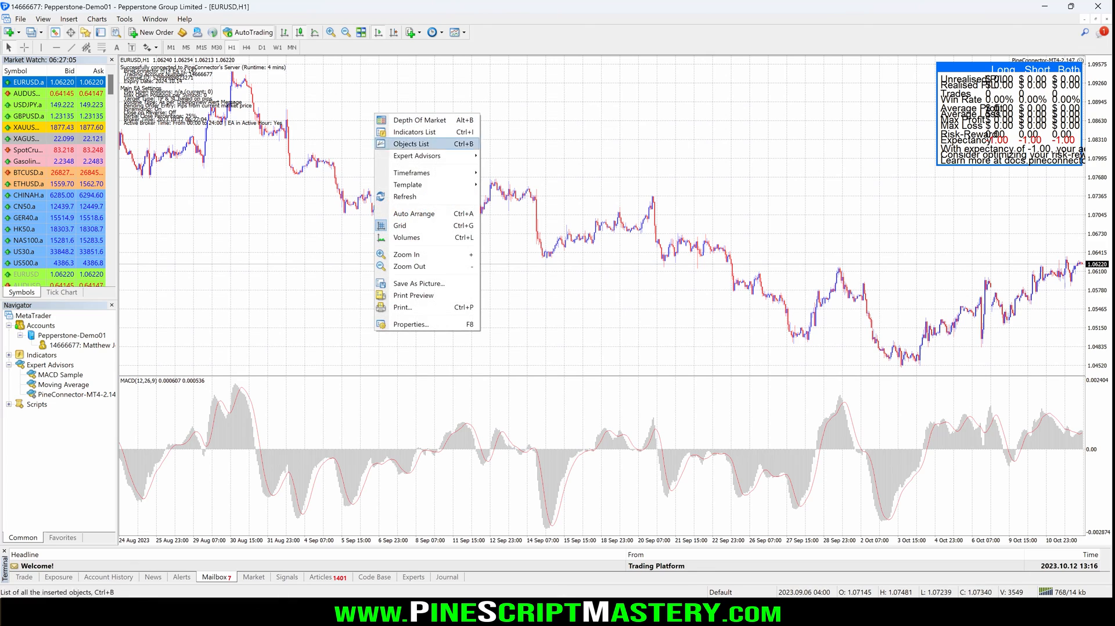
pyautogui.moveTo(420, 173)
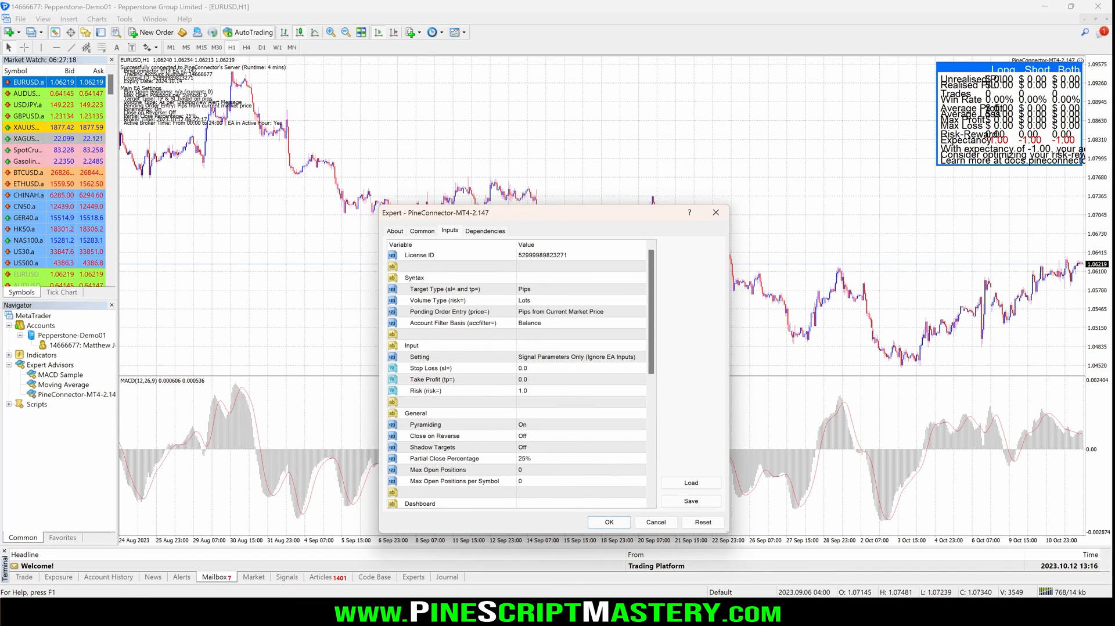
# Close the PineConnector EA properties after confirming license ID and risk 1.0
pyautogui.click(609, 522)
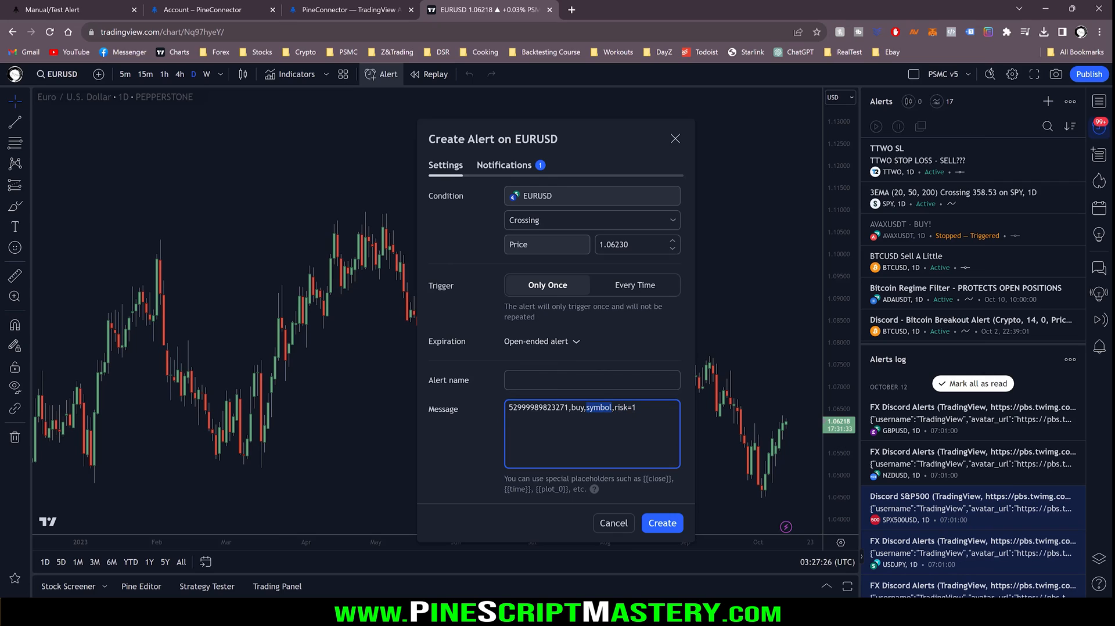
# Point the message at EURUSD.a and set the condition to Greater Than price 0
pyautogui.write('EURUSD')
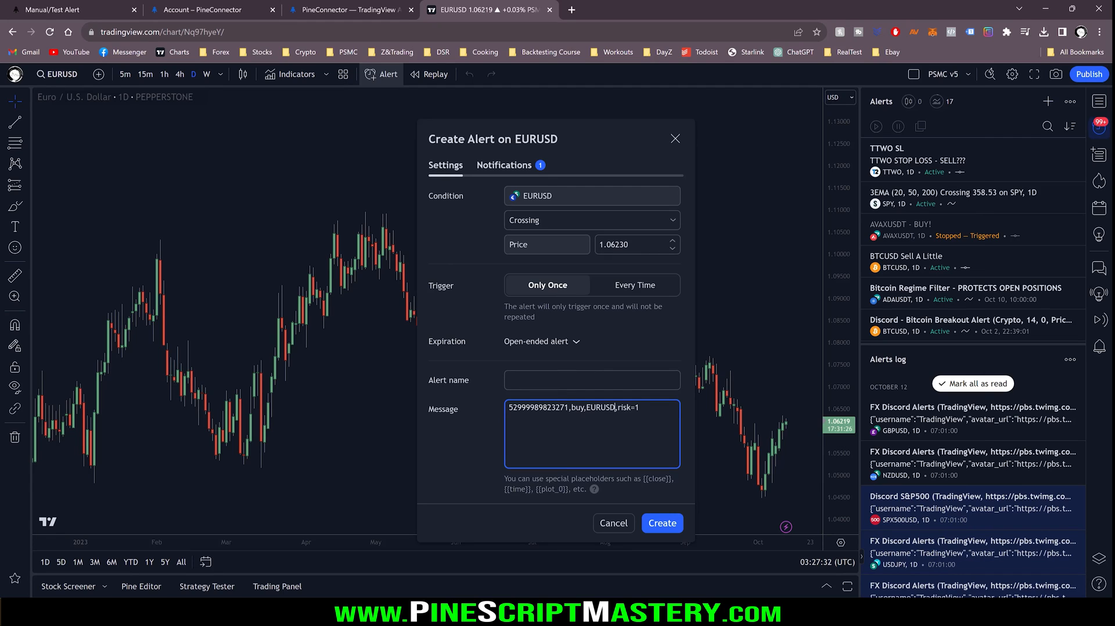
pyautogui.write('a')
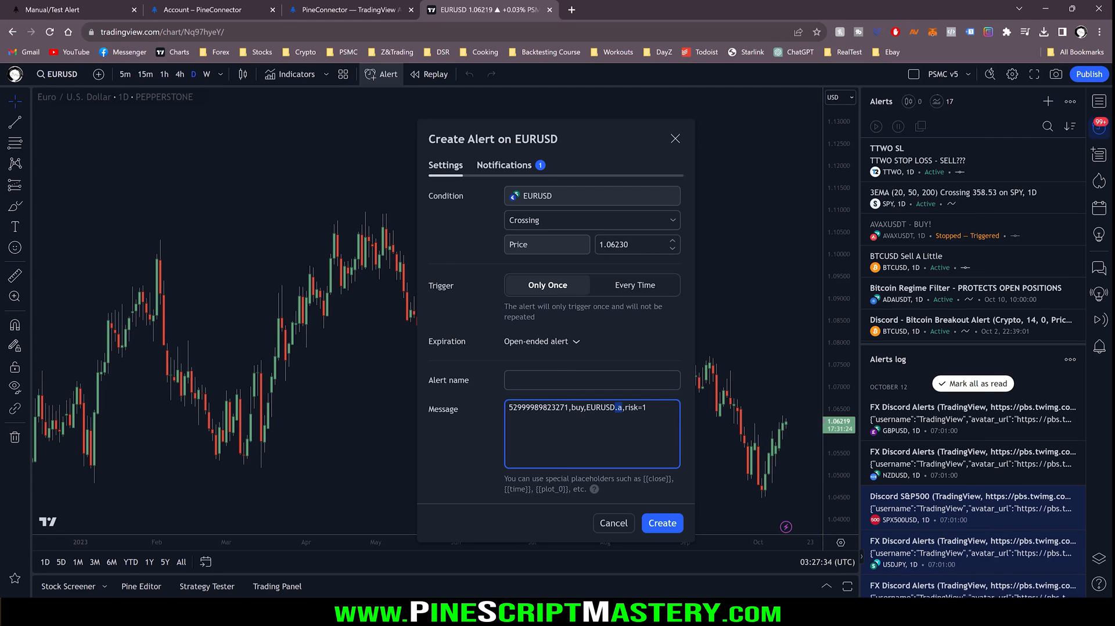
pyautogui.click(592, 220)
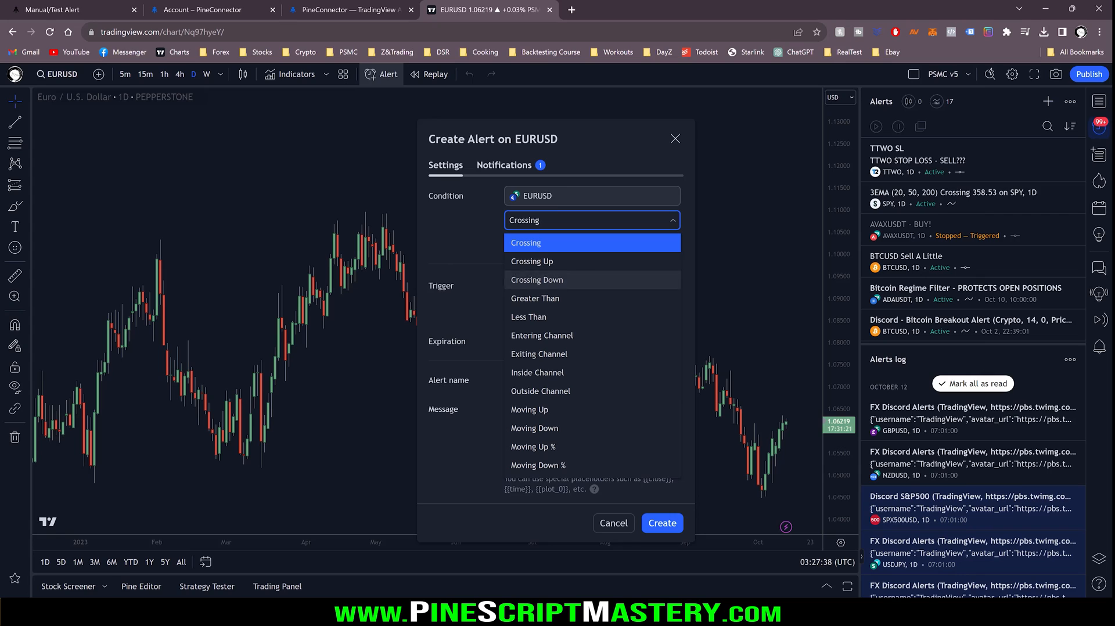
pyautogui.moveTo(539, 354)
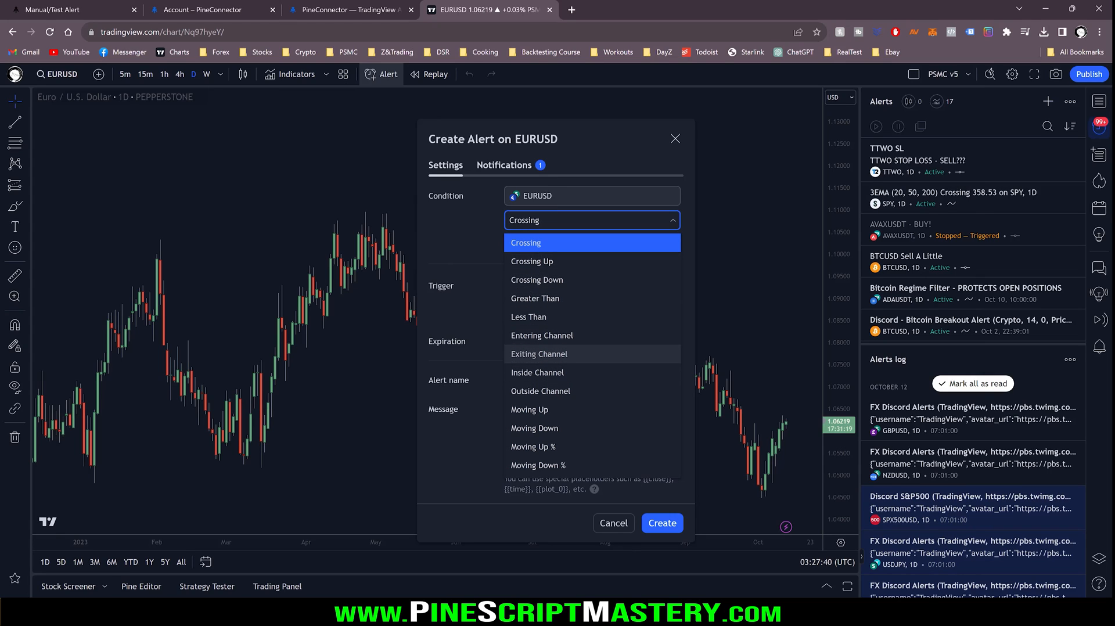
pyautogui.click(535, 298)
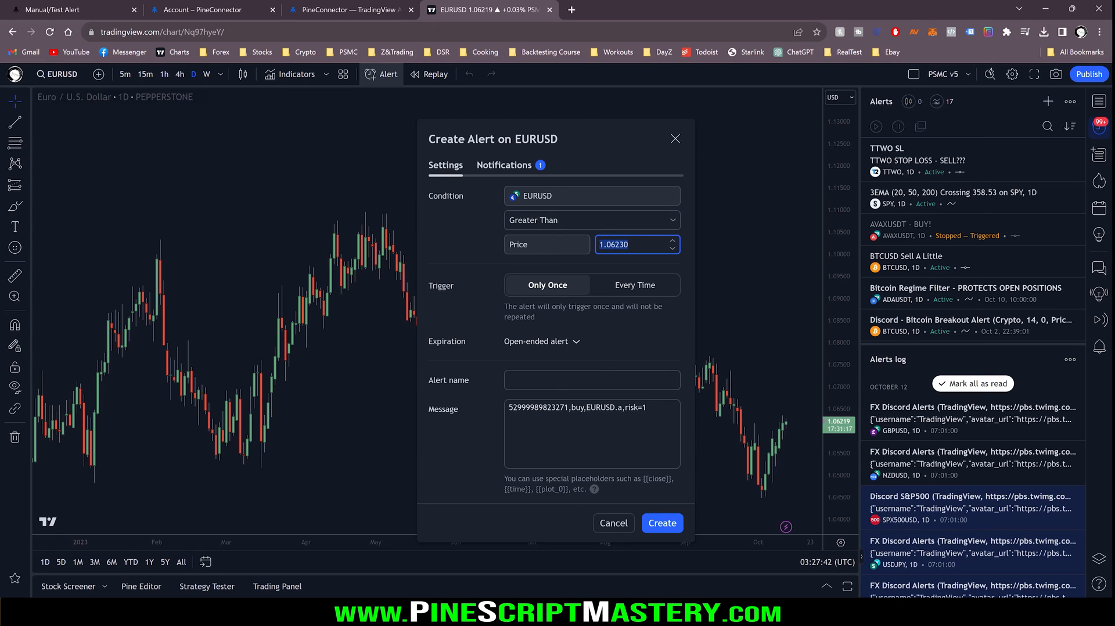
pyautogui.click(632, 244)
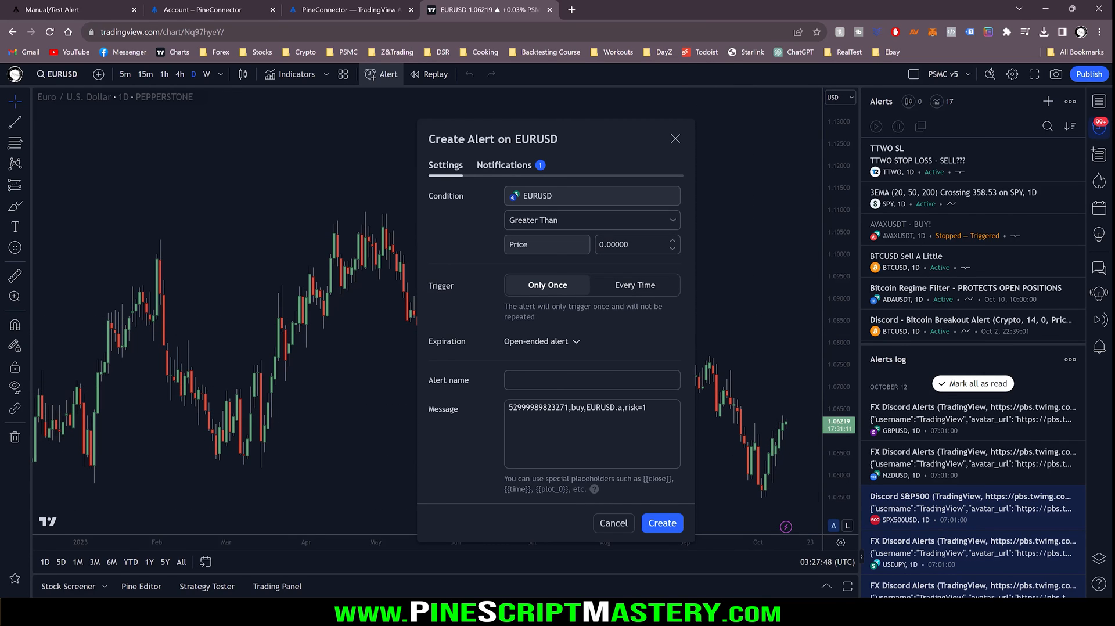
pyautogui.click(505, 165)
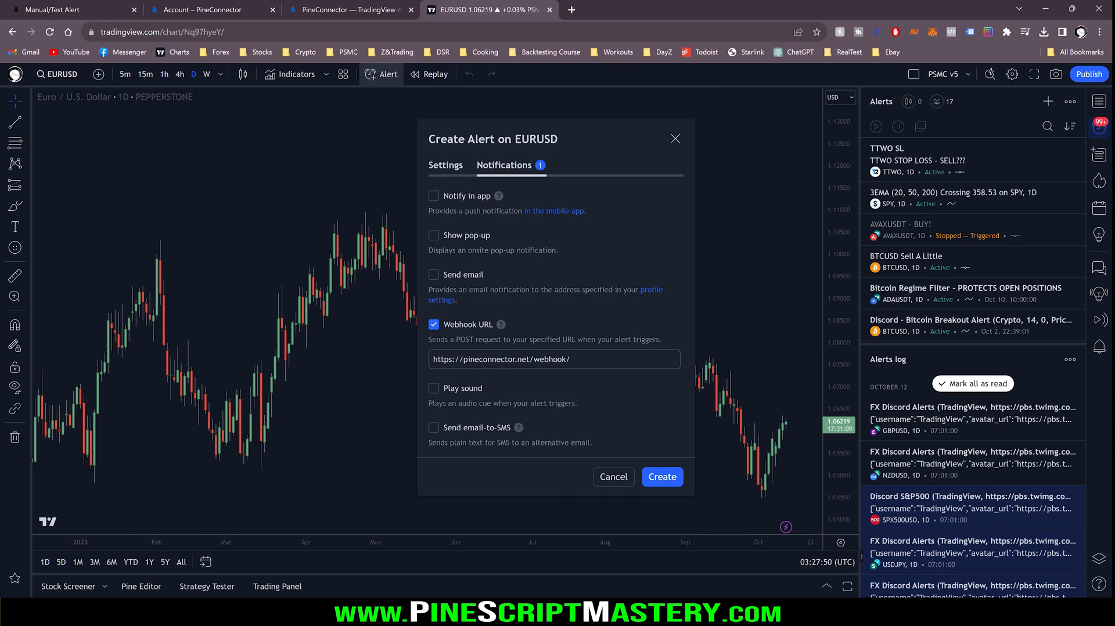
# Recheck that the alert's webhook URL is pineconnector.net/webhook, then go to the PineConnector account page
pyautogui.click(445, 166)
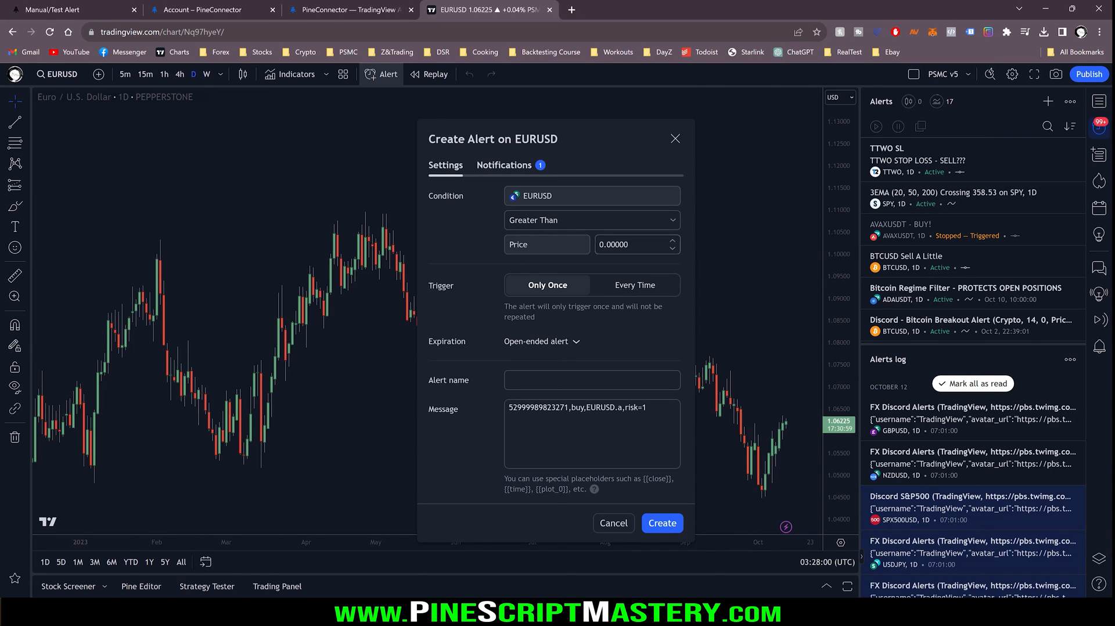
pyautogui.moveTo(699, 382)
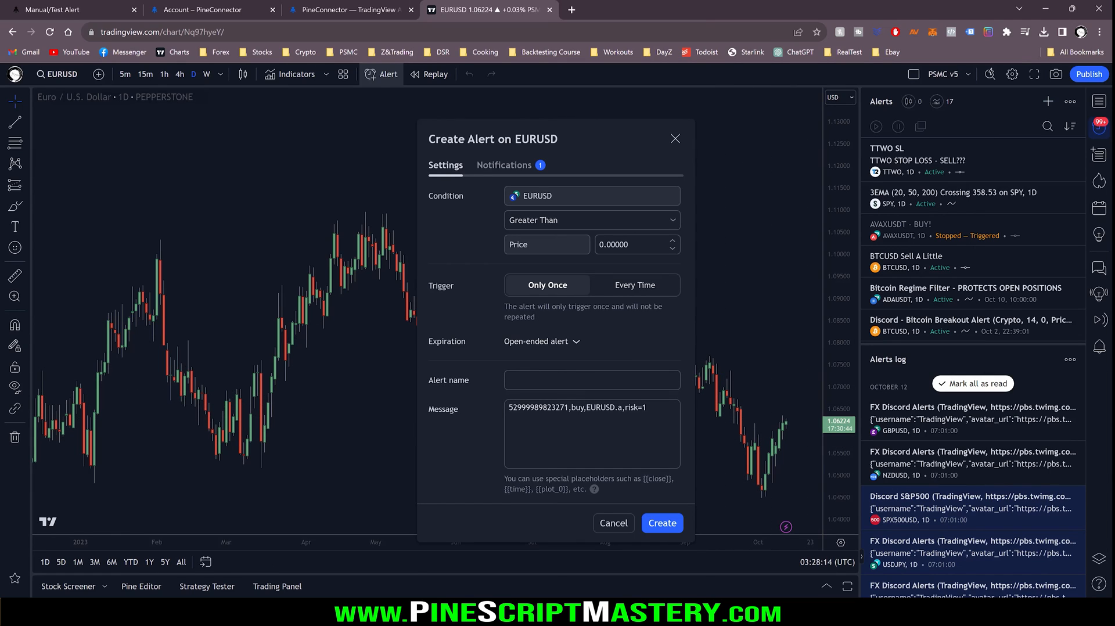
pyautogui.click(504, 165)
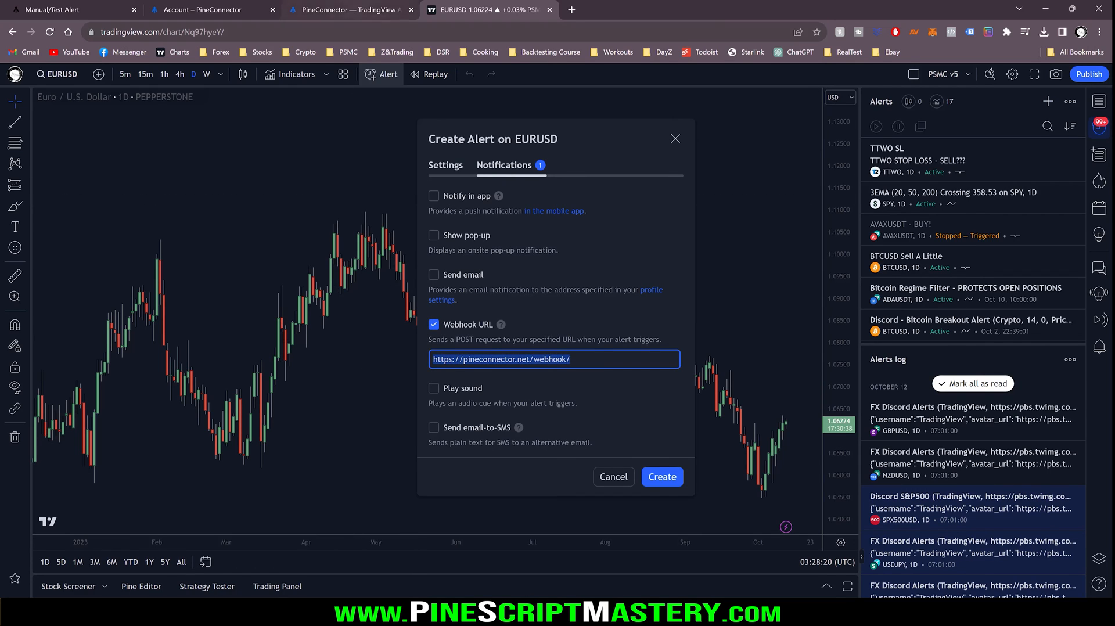
pyautogui.click(205, 9)
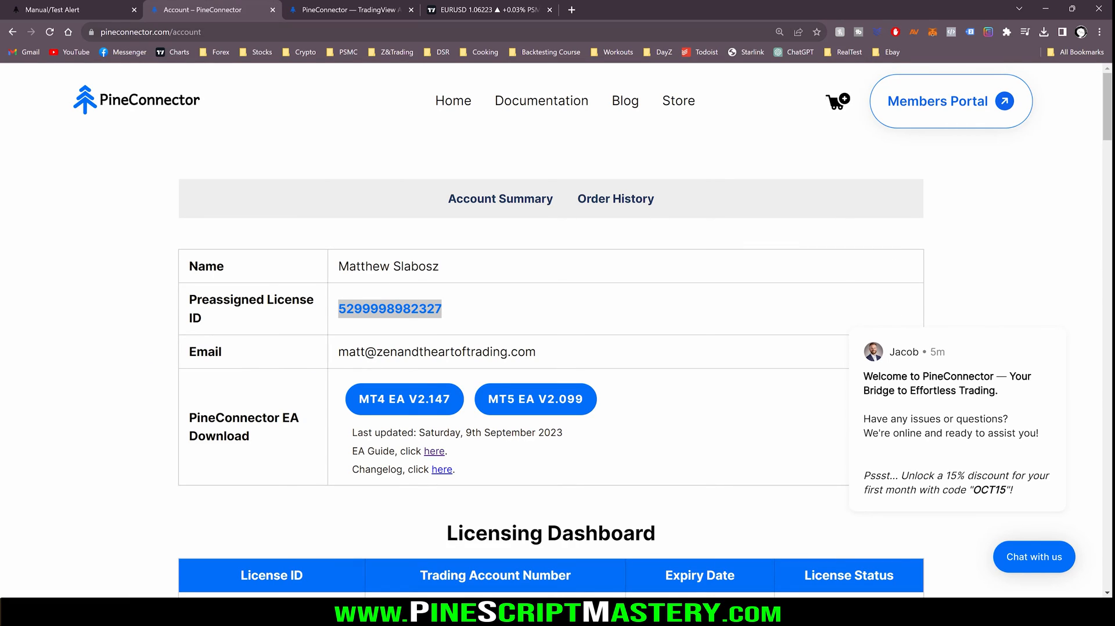
# Compare the Manual/Test Alert configuration table's webhook URL against the TradingView alert
pyautogui.click(64, 9)
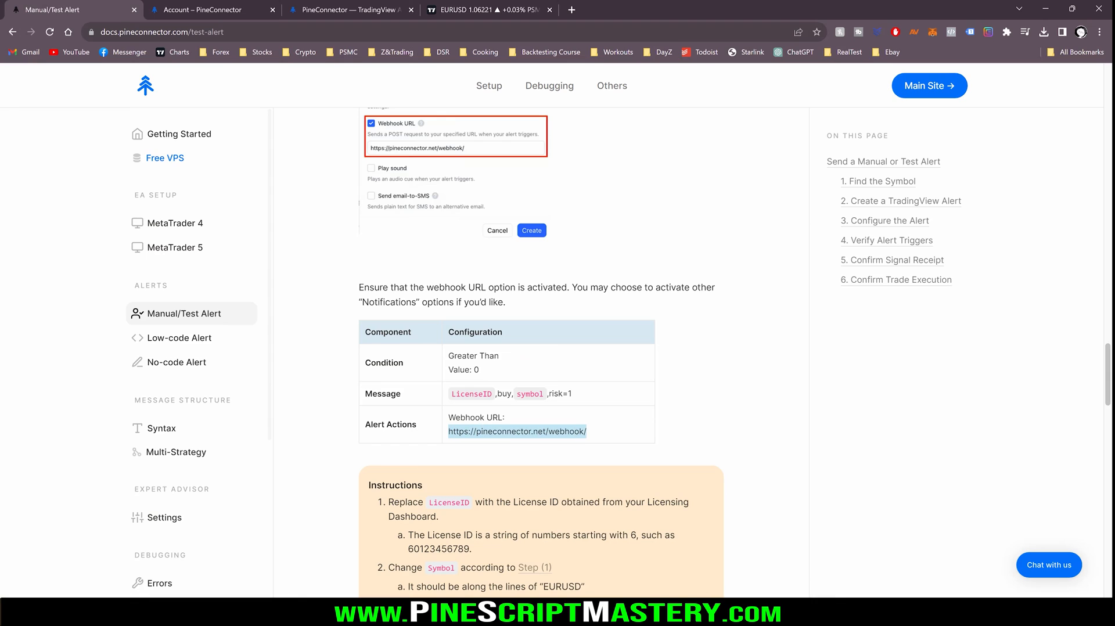
pyautogui.click(483, 10)
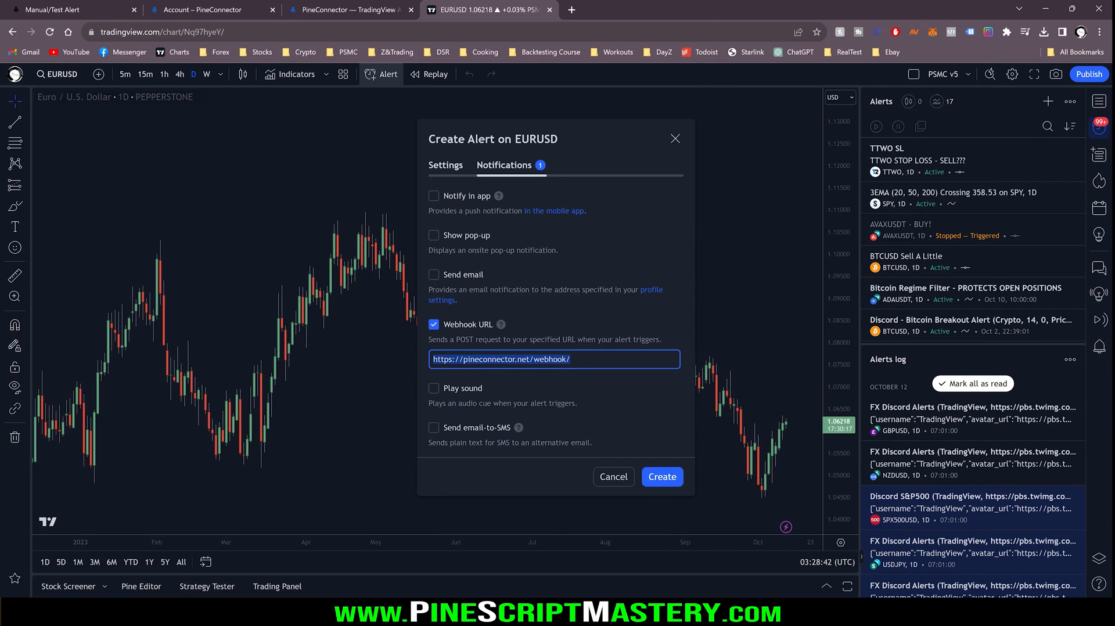
# Name the alert 'PineConnector Test MT4' and create it to send the buy signal
pyautogui.click(445, 165)
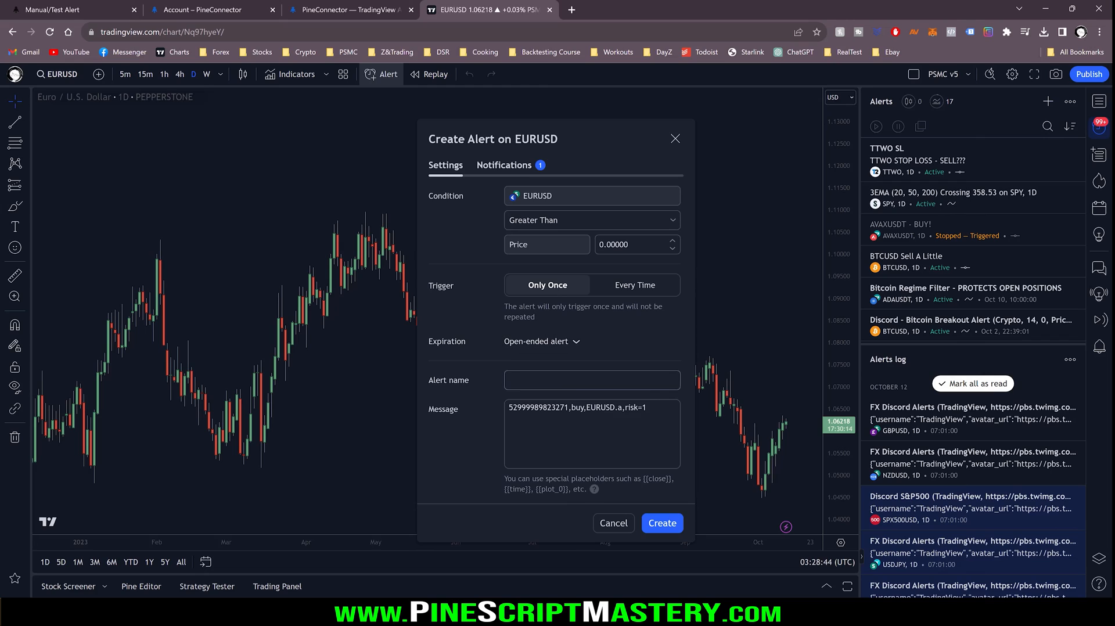
pyautogui.write('PineConnector Test MT4')
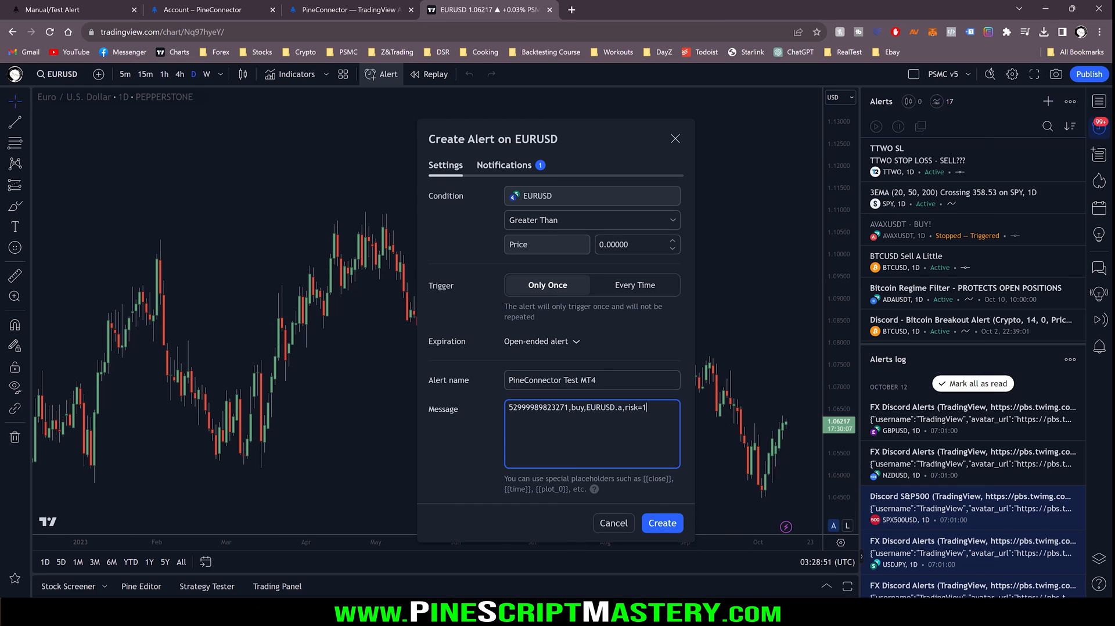
pyautogui.click(613, 523)
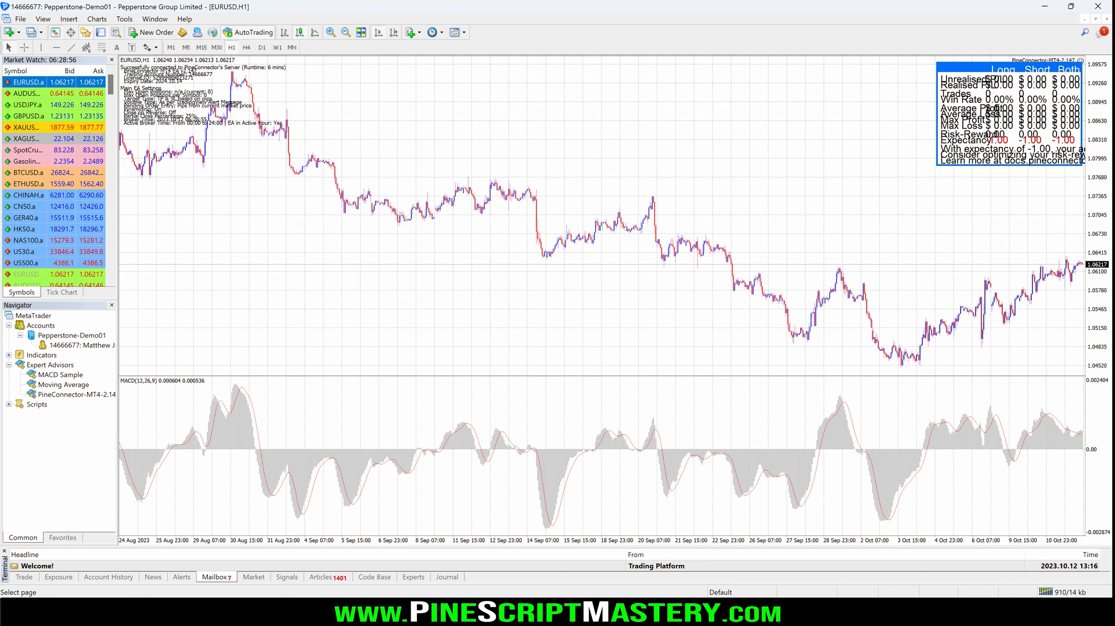
# Check the Experts log and Trade tab for the 1.00-lot EURUSD.a buy, then return to Chrome
pyautogui.click(413, 577)
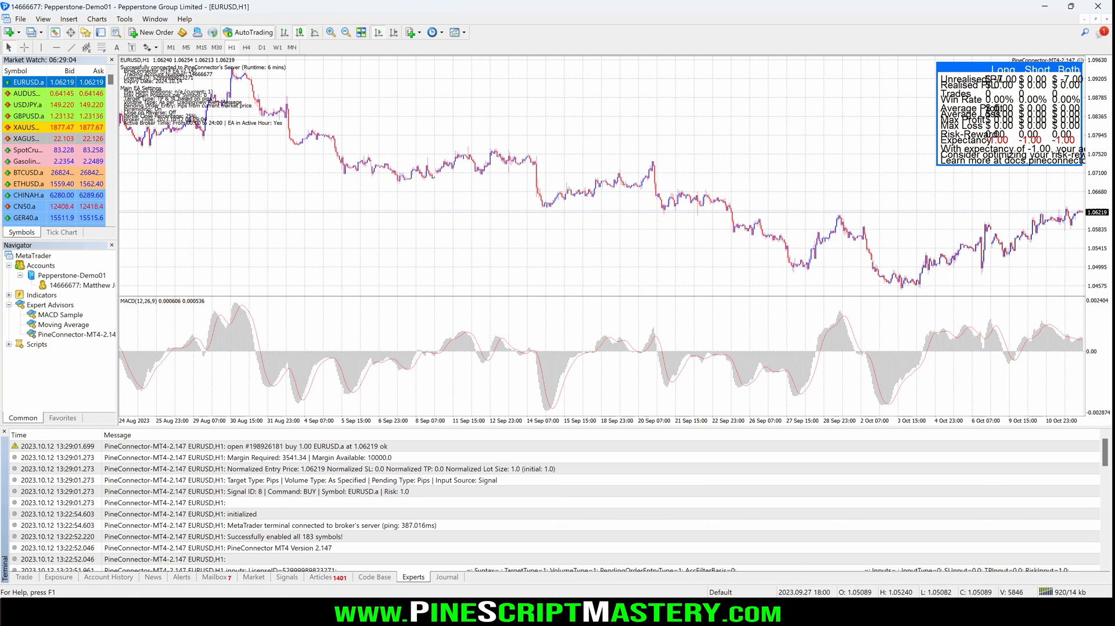
pyautogui.click(21, 577)
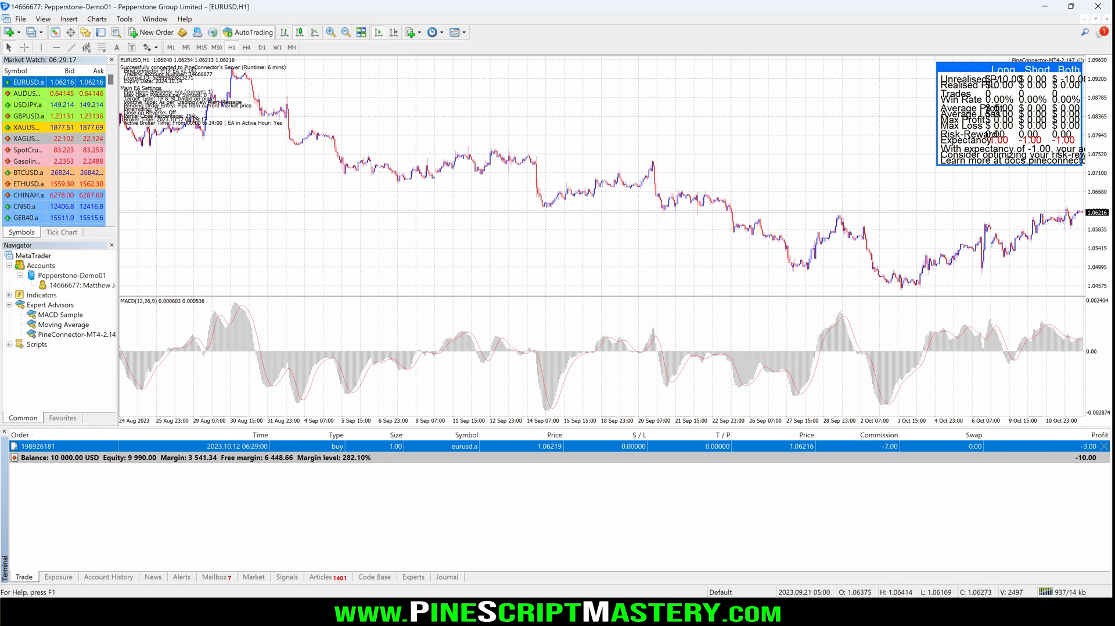
pyautogui.click(413, 577)
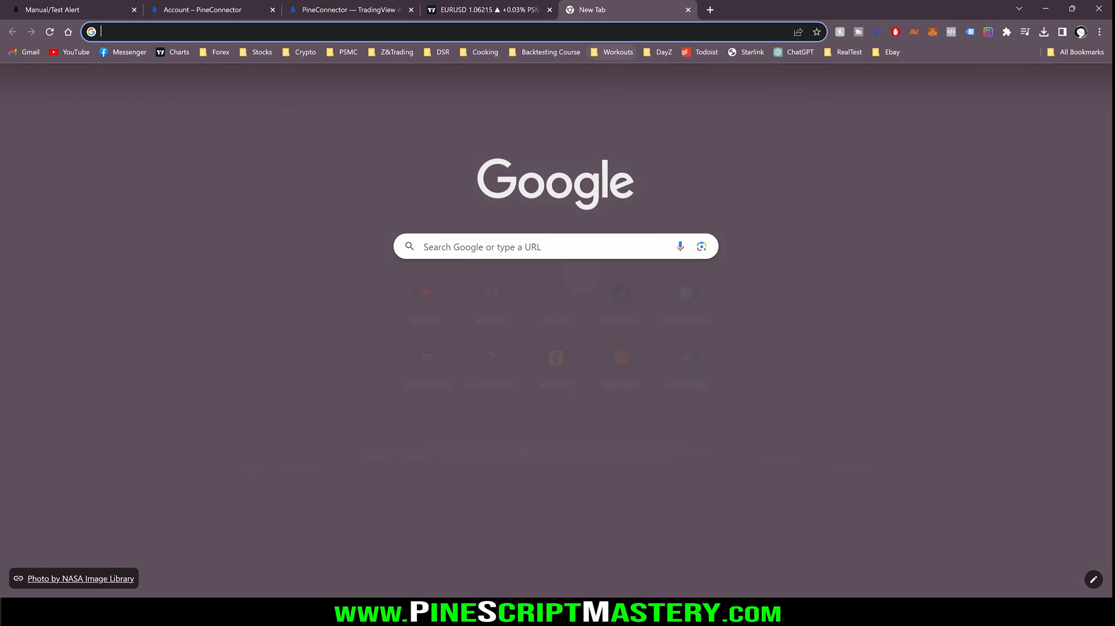
# Go to pineconnector.com's Error Guide and read the MetaTrader 4 error 130 recommendations
pyautogui.write('pineconnector.com/error')
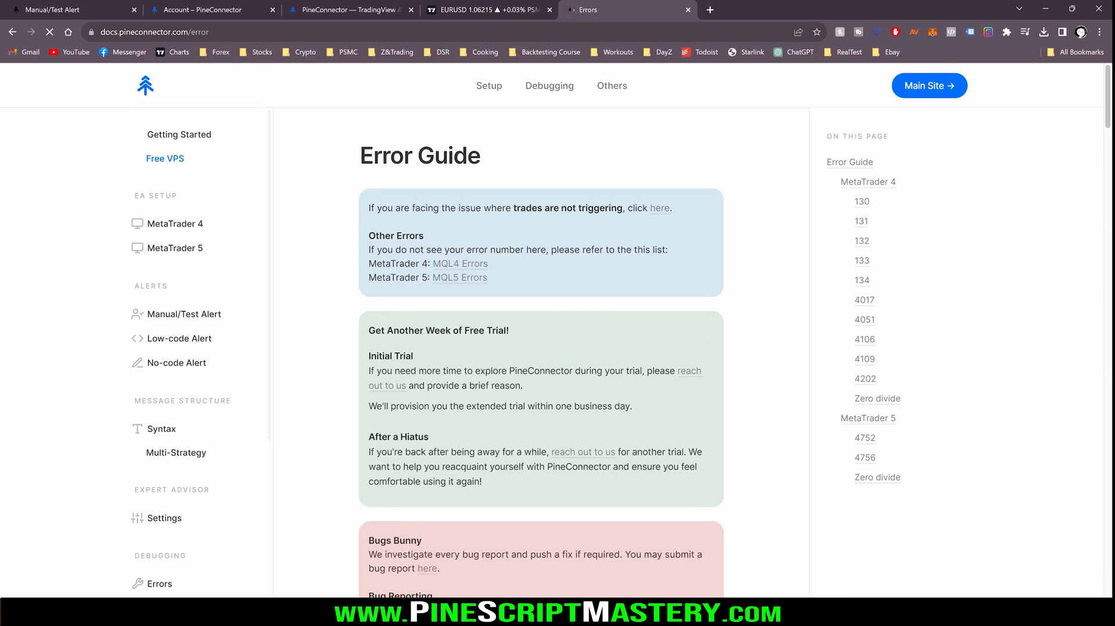
pyautogui.click(861, 201)
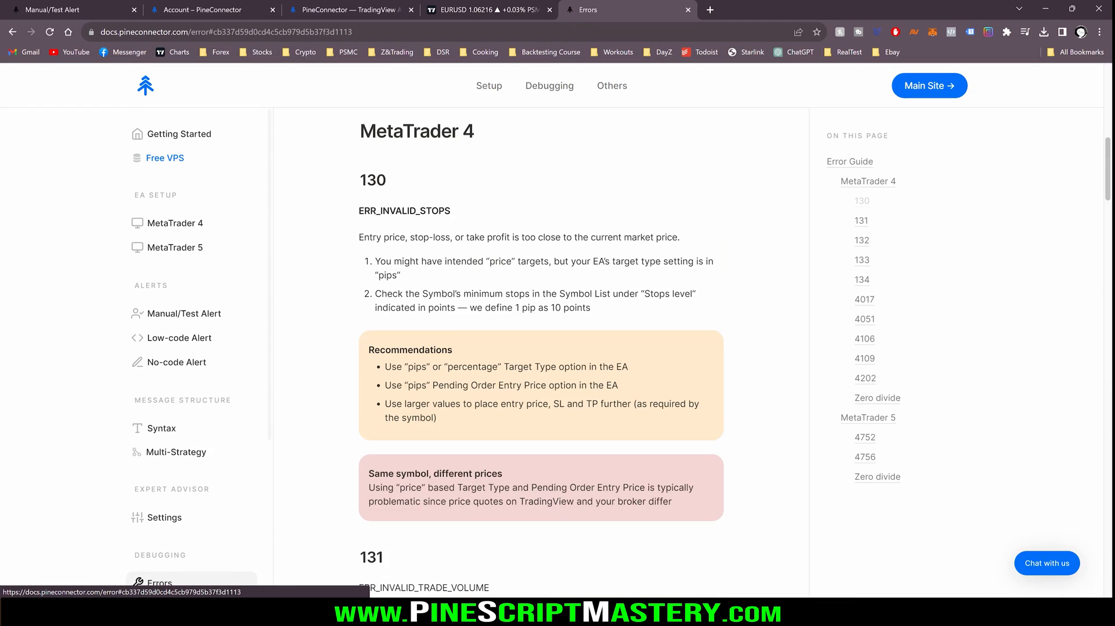
pyautogui.doubleClick(403, 211)
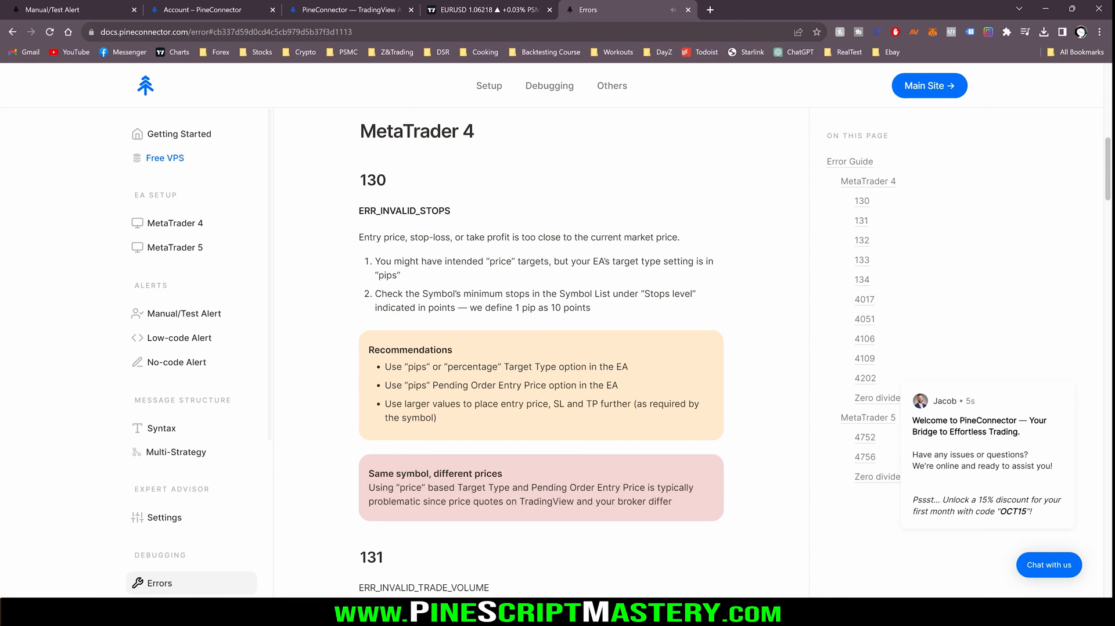
pyautogui.doubleClick(410, 350)
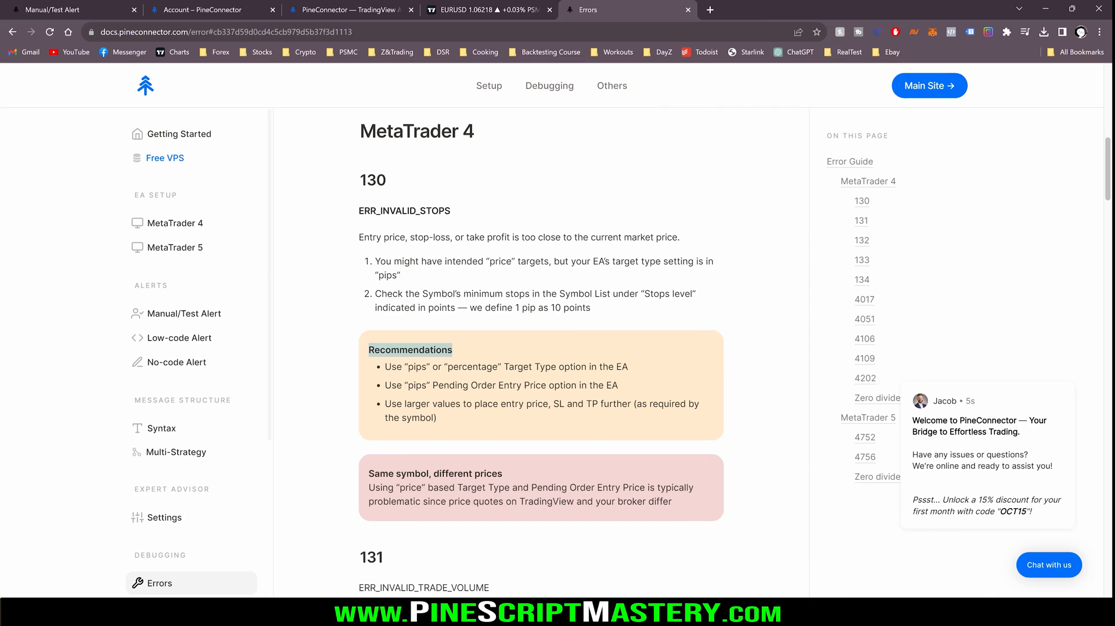
pyautogui.scroll(-3)
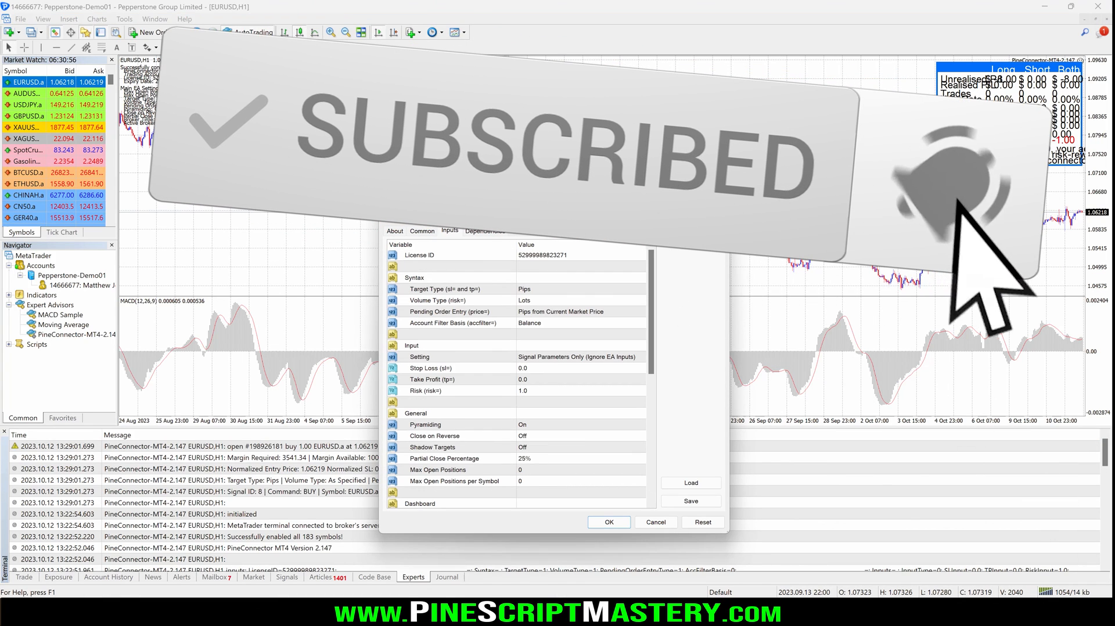
pyautogui.scroll(-3)
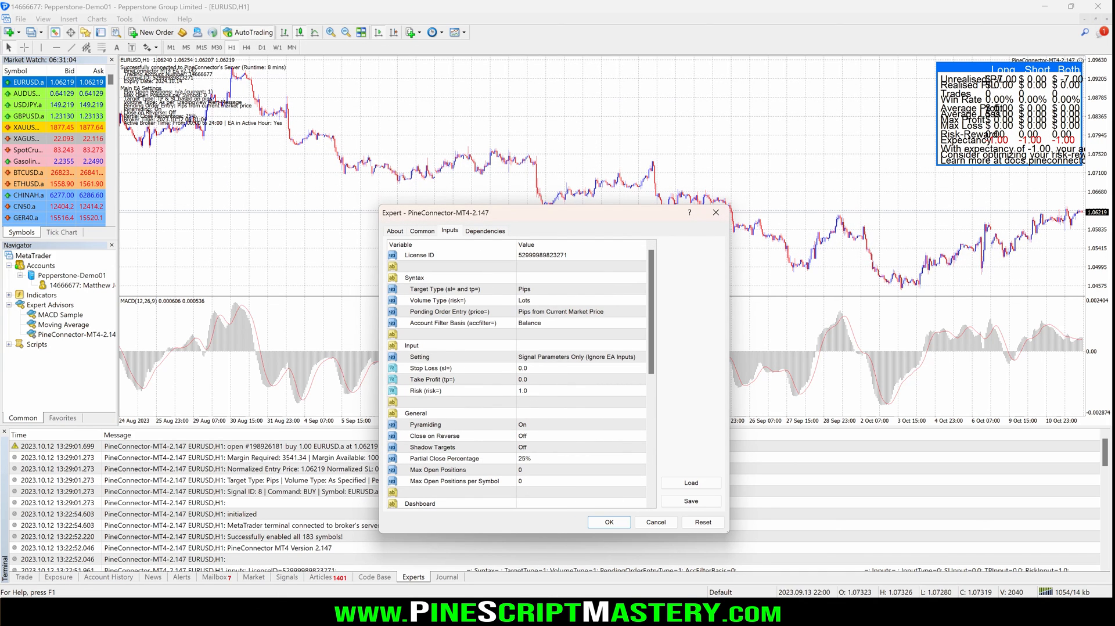
pyautogui.scroll(-3)
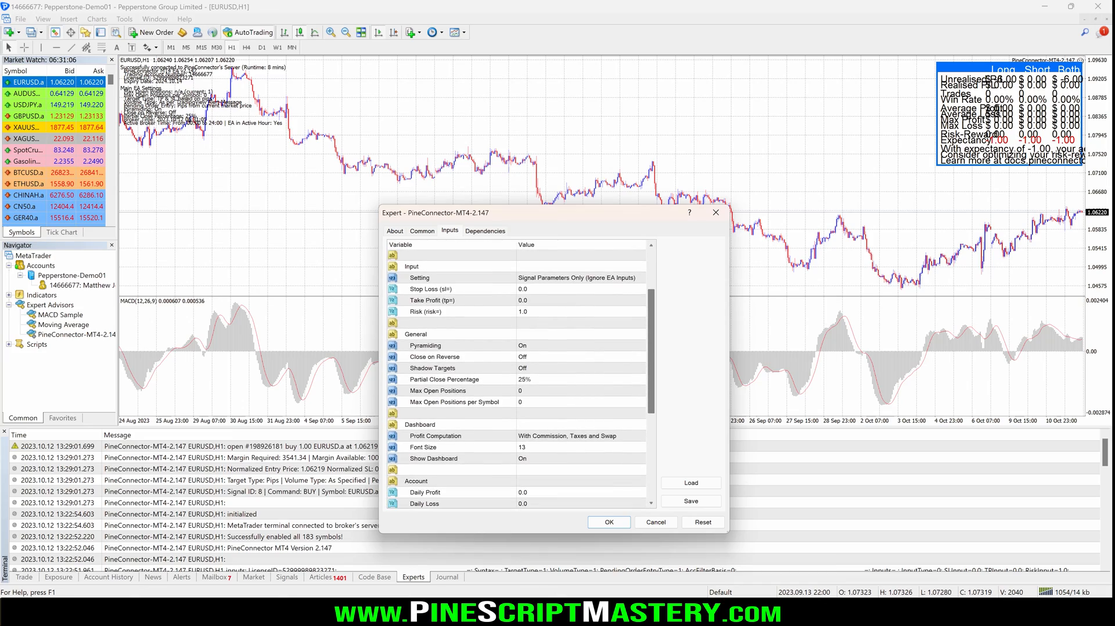